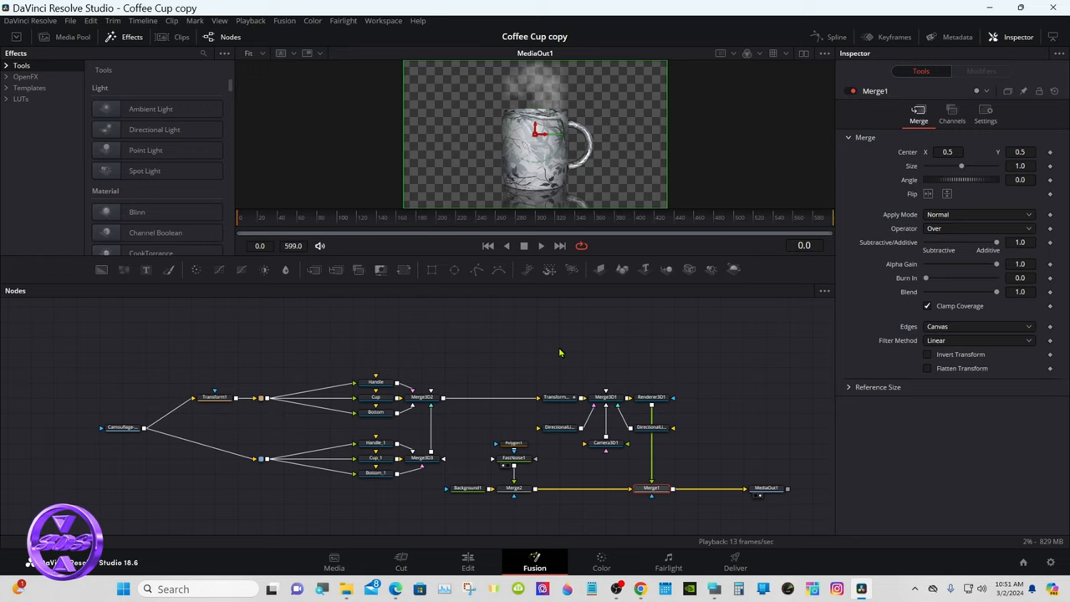
mouse_move(526, 344)
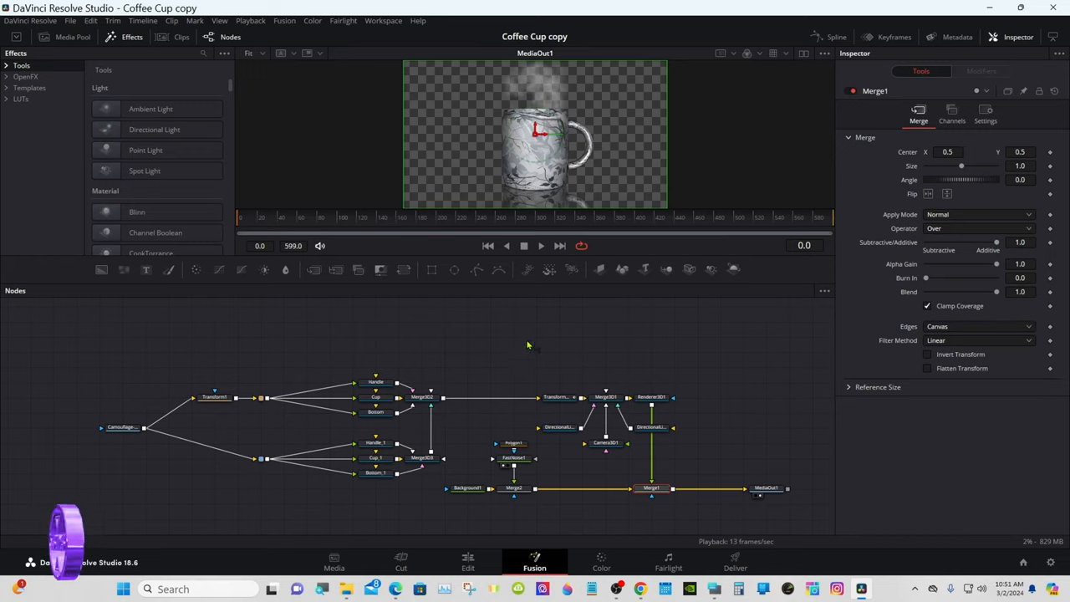
Bring the family photo PNG from the Media Pool into the comp and view MediaIn1 alone
left_click(72, 37)
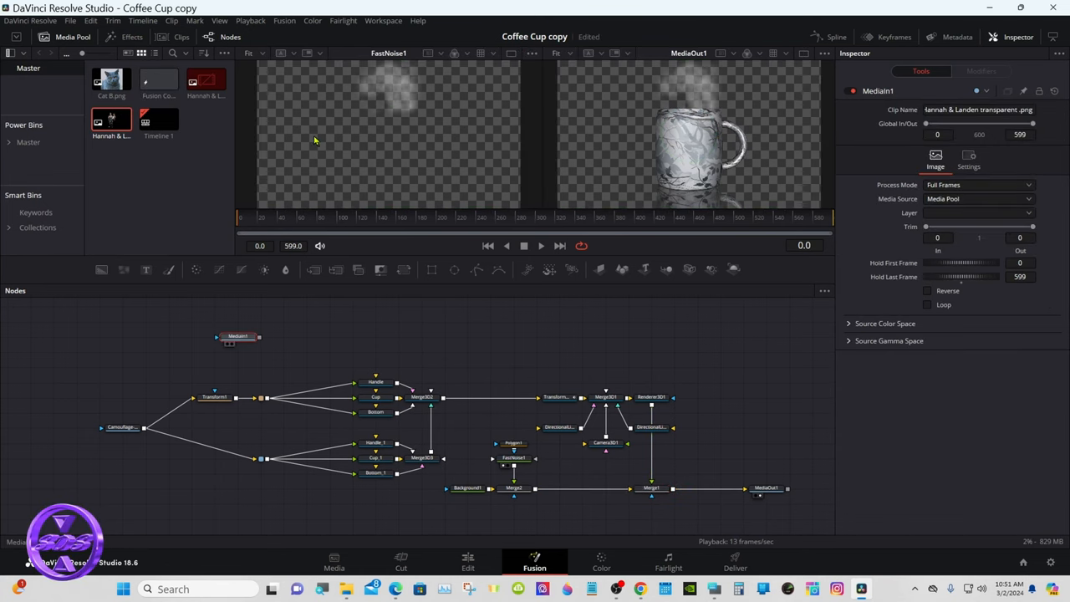
left_click(238, 336)
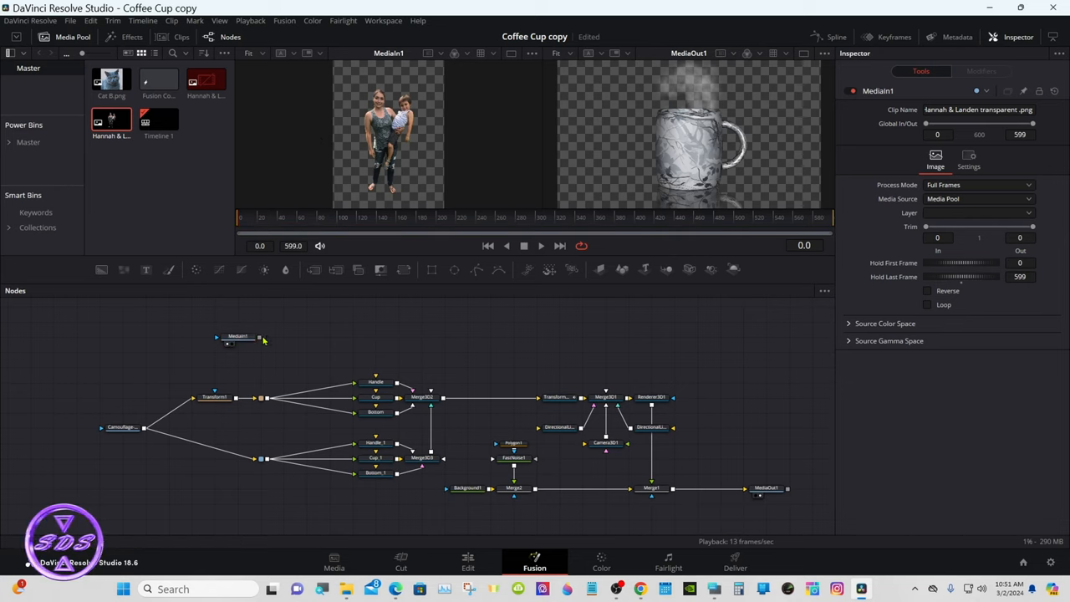
Move MediaIn1 to the far left of the node tree and check what PipeRouter3 feeds
left_click_drag(238, 337, 123, 337)
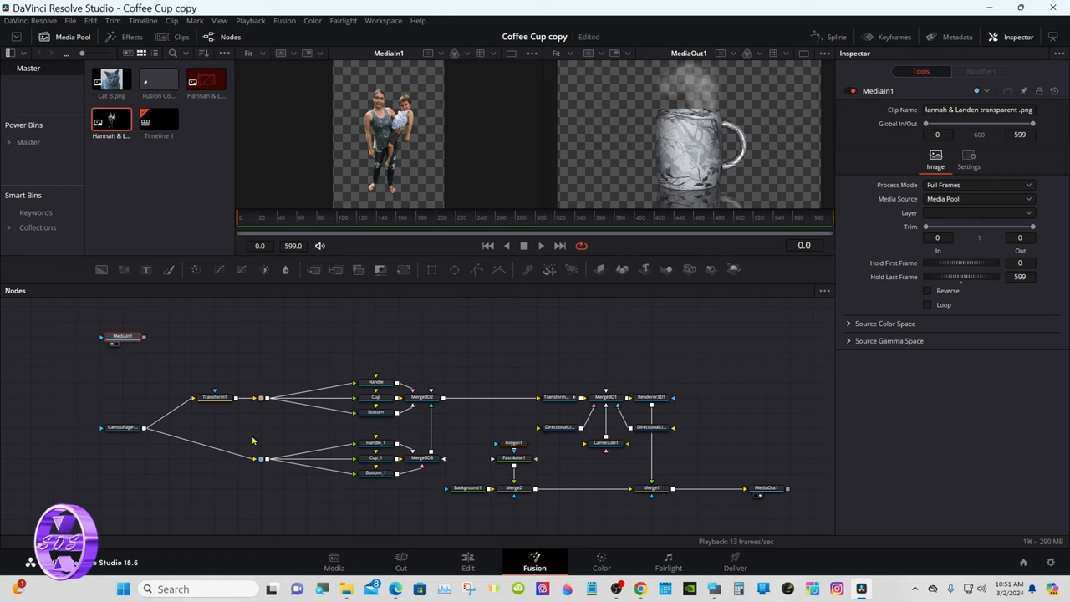
mouse_move(262, 472)
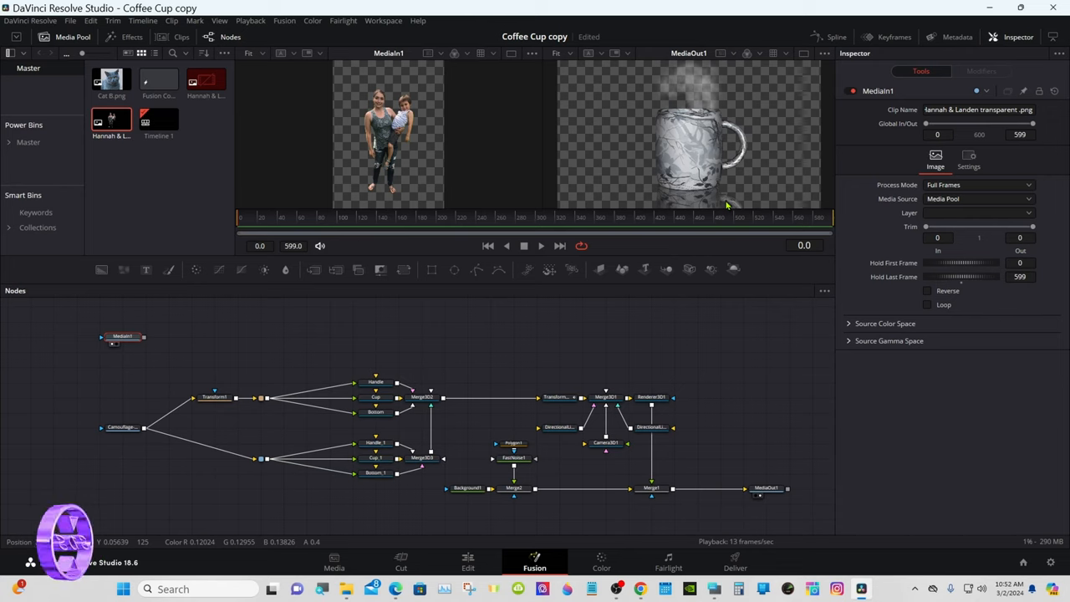
left_click(261, 458)
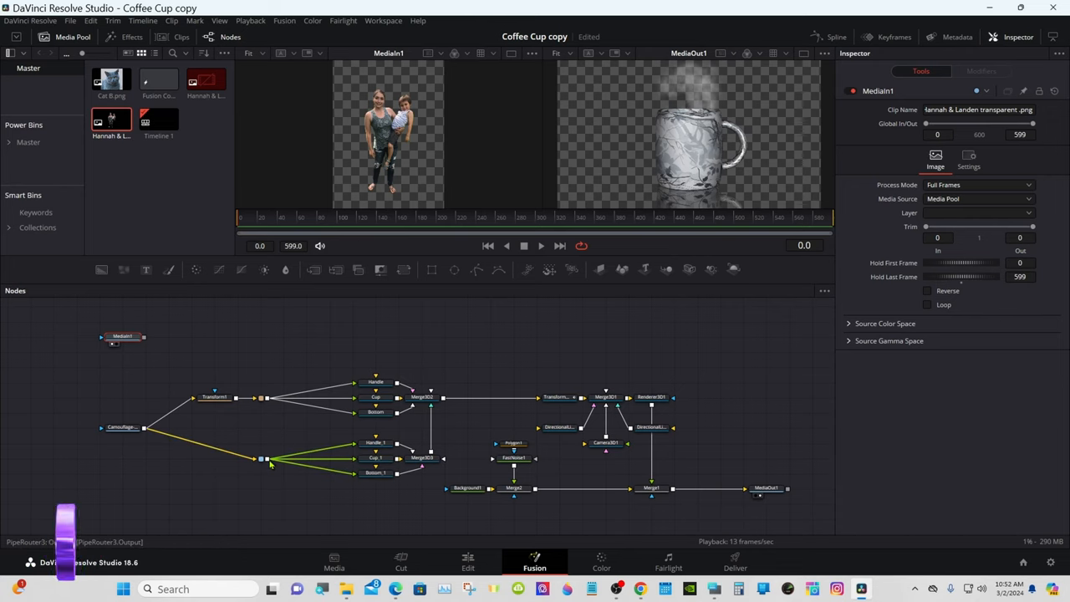
mouse_move(264, 458)
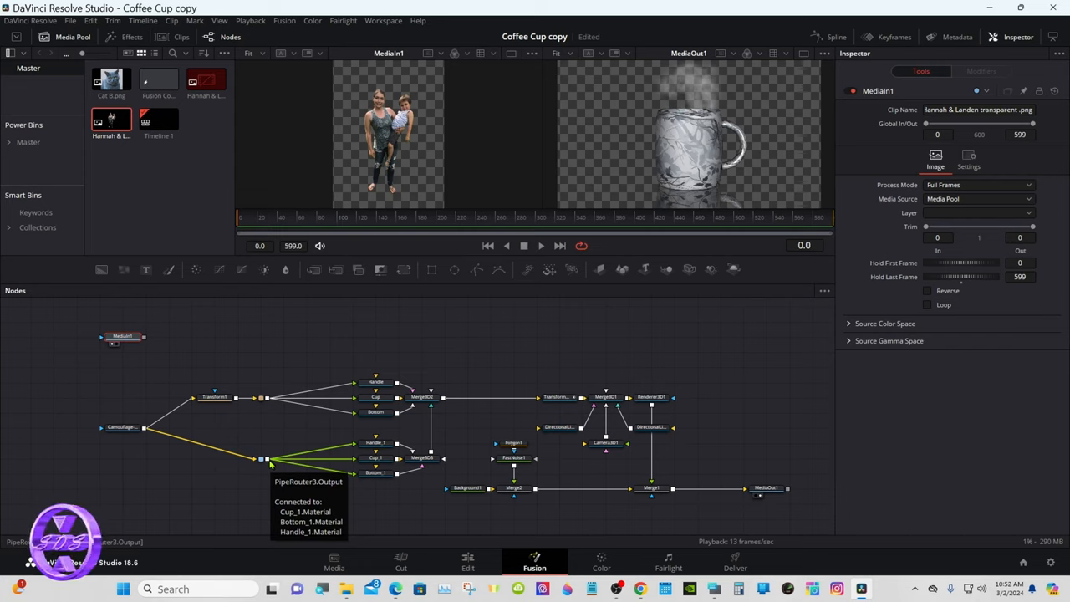
mouse_move(267, 431)
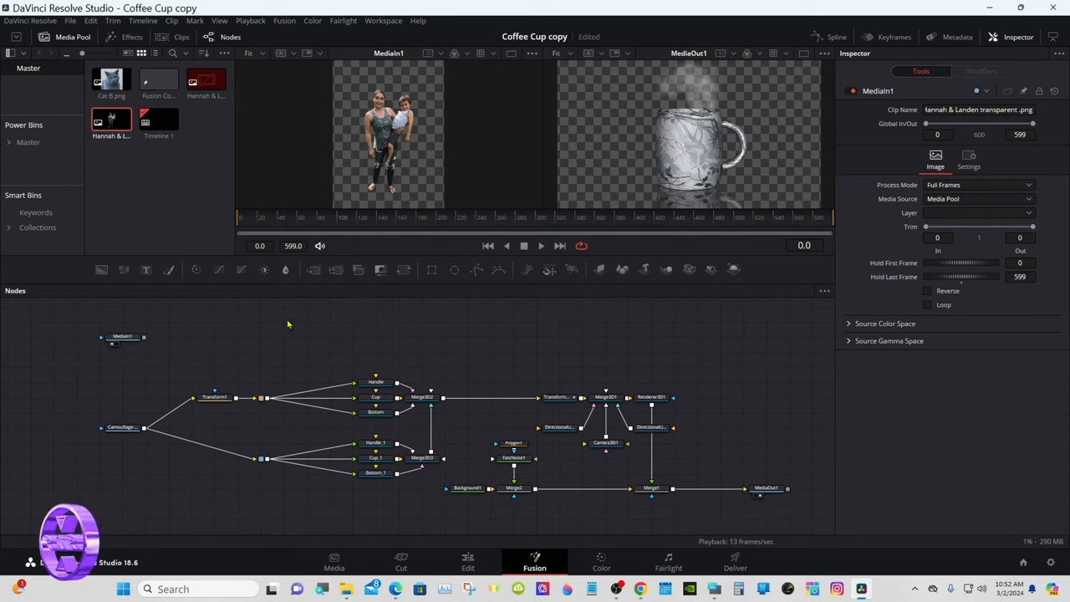
Duplicate PipeRouter1 with copy-paste to add PipeRouter2 on the upper Transform1 branch
right_click(287, 324)
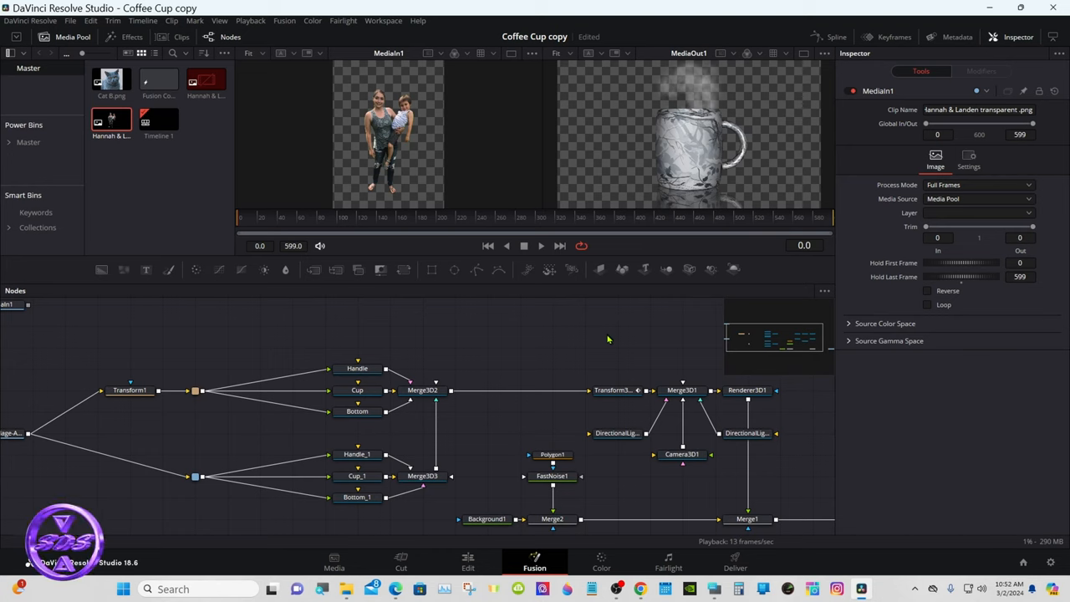
left_click(130, 389)
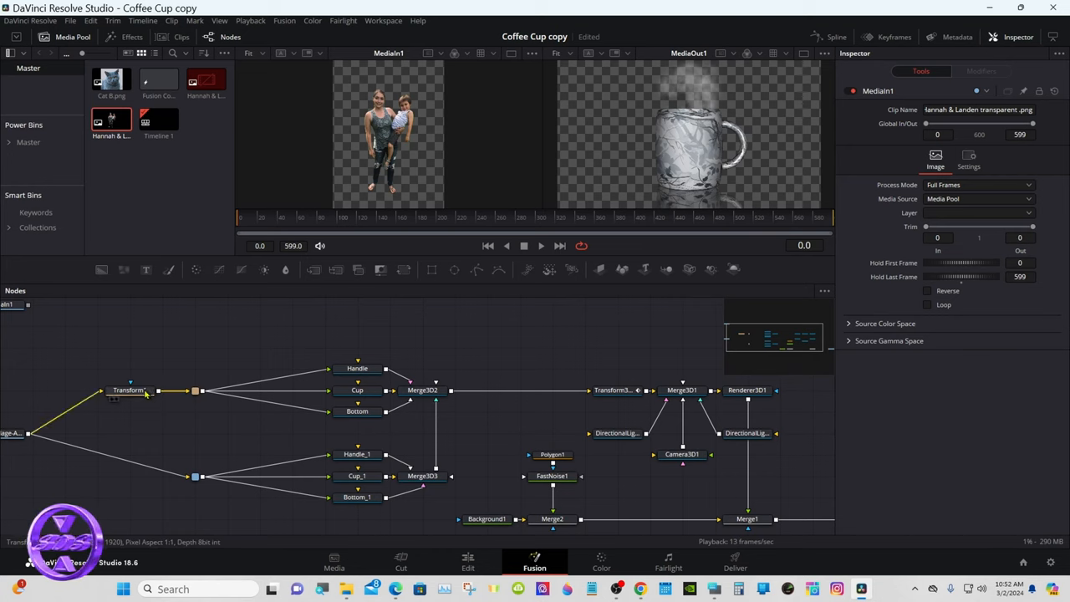
left_click(64, 390)
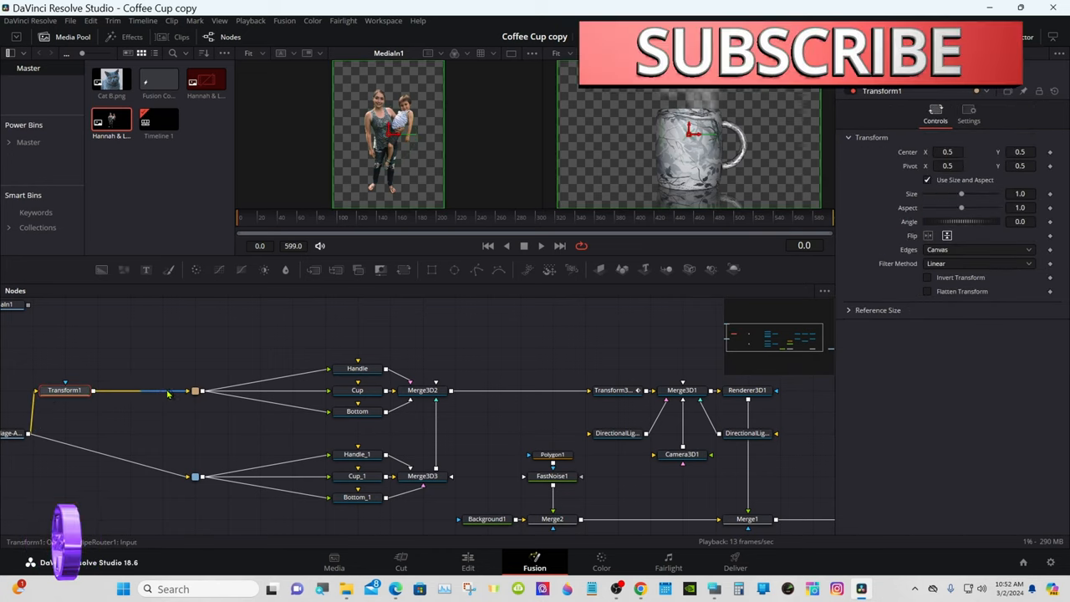
left_click(164, 392)
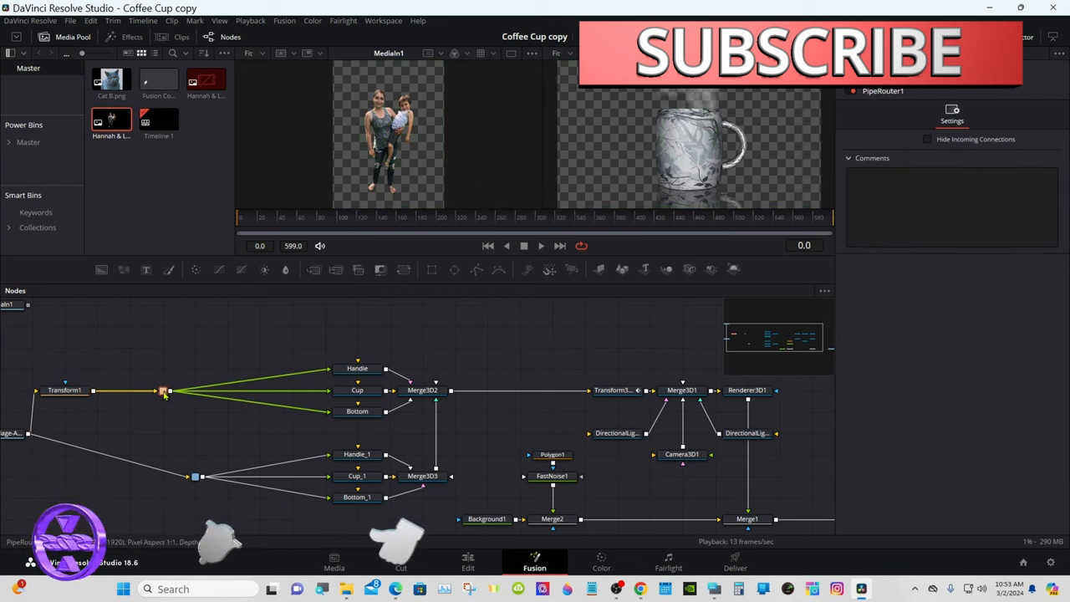
left_click(164, 391)
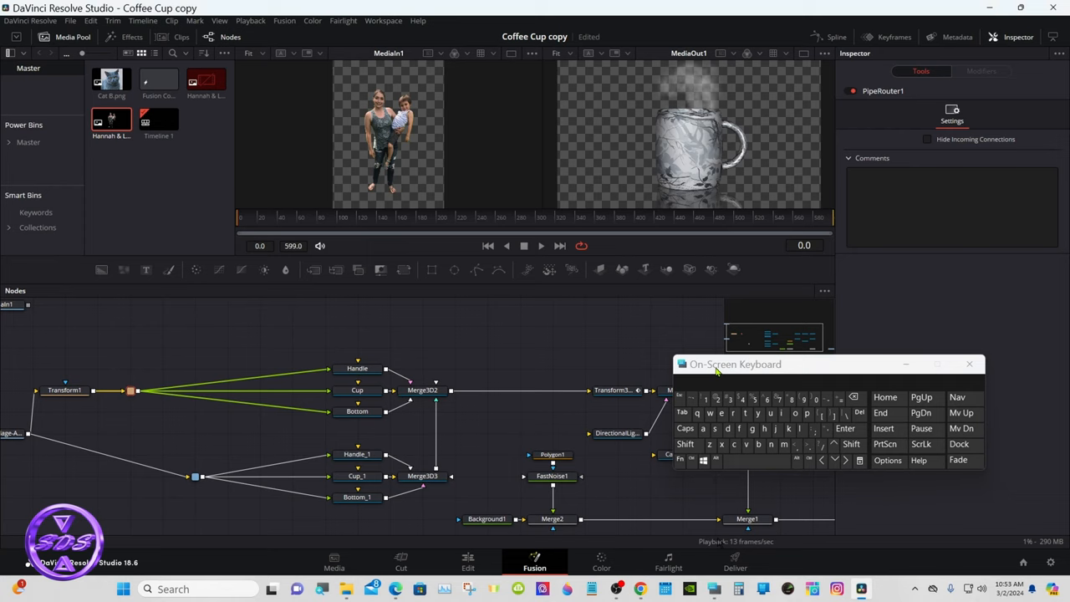
left_click(709, 413)
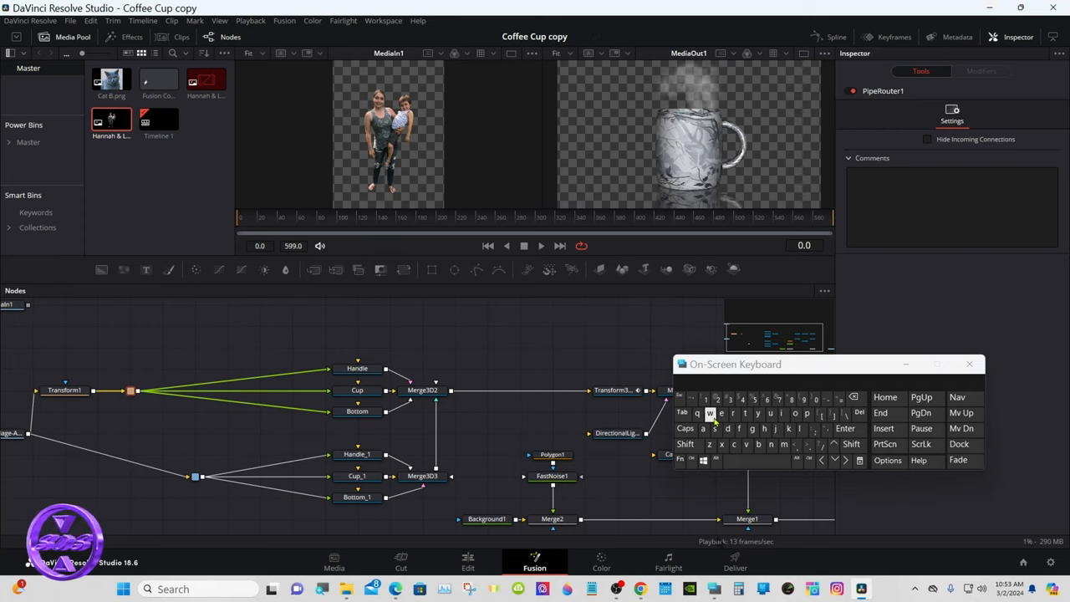
left_click(194, 383)
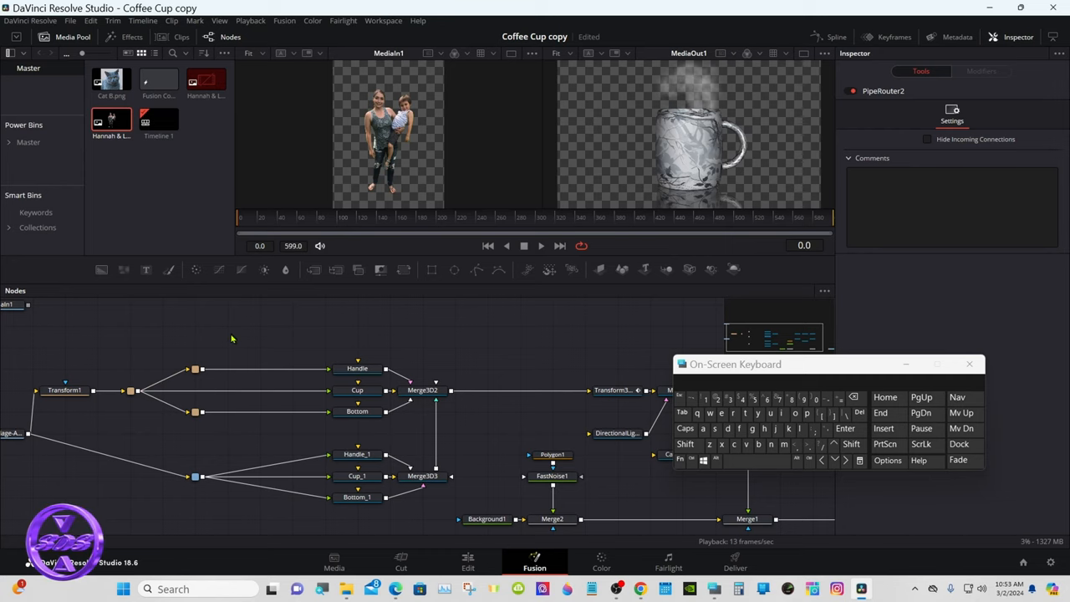
mouse_move(610, 421)
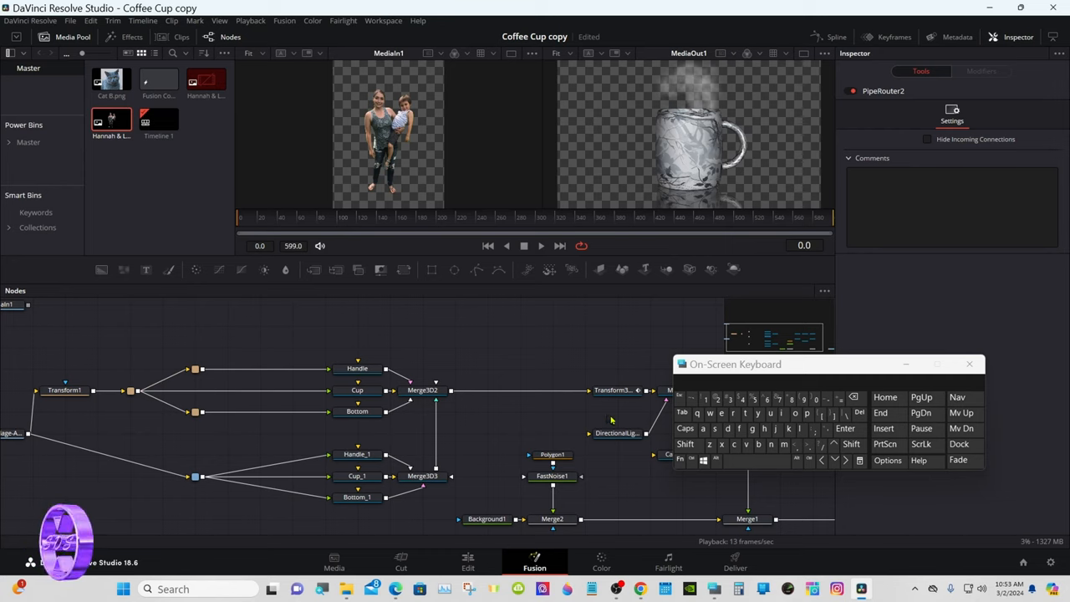
Add two Material Merge nodes and insert them into the link feeding the Cup node
left_click(685, 445)
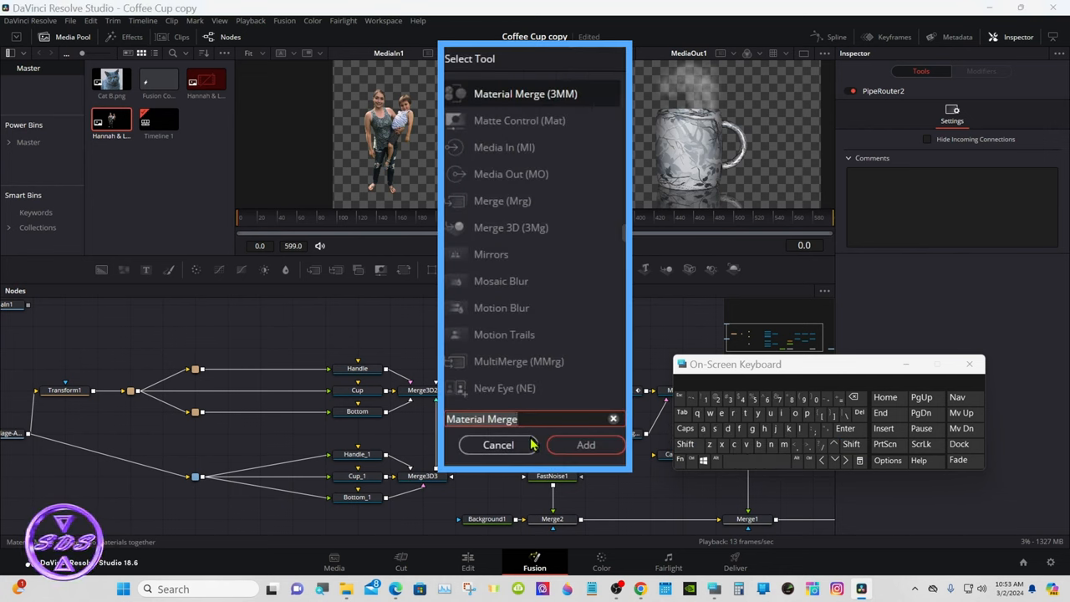
left_click(585, 444)
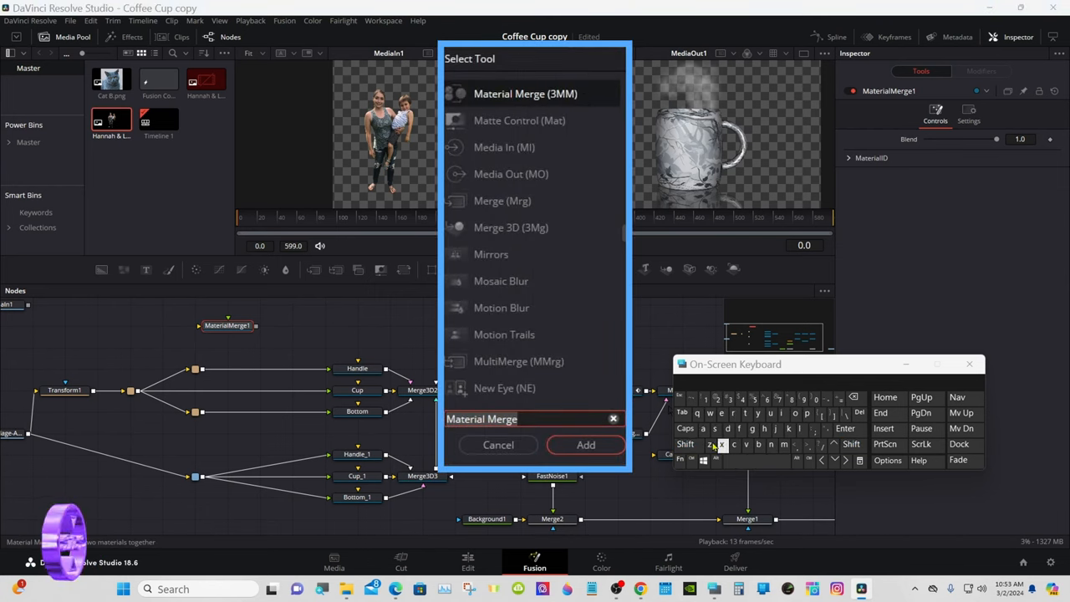
left_click(586, 444)
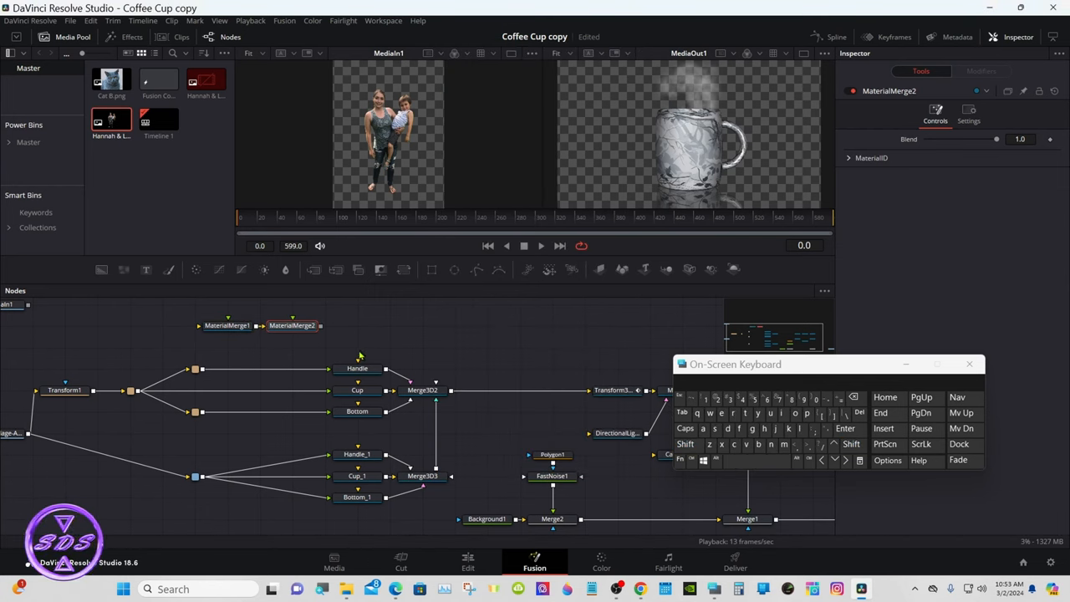
left_click(685, 445)
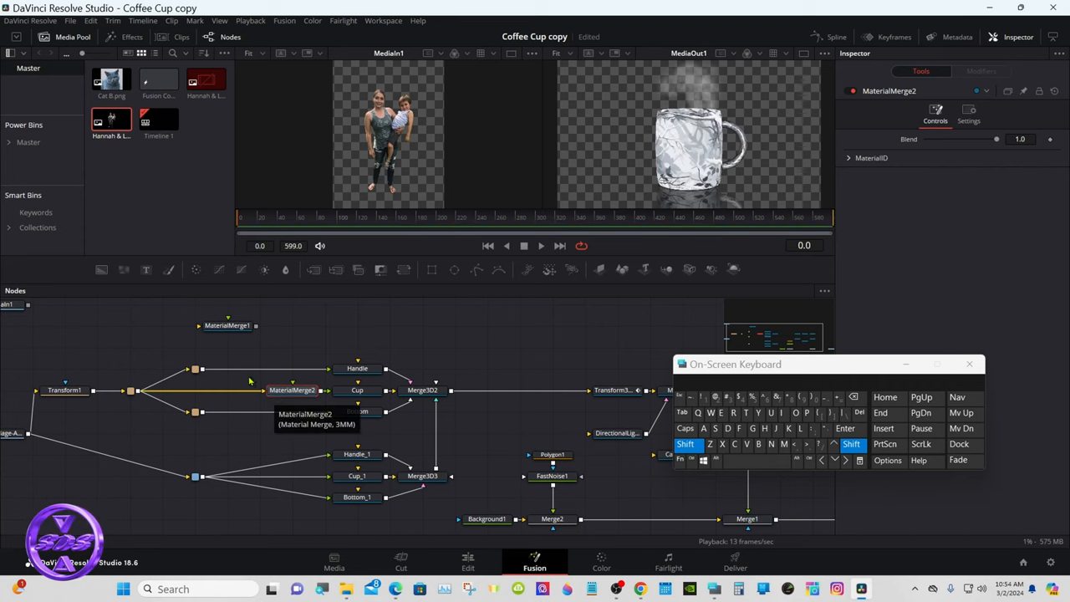
left_click(226, 390)
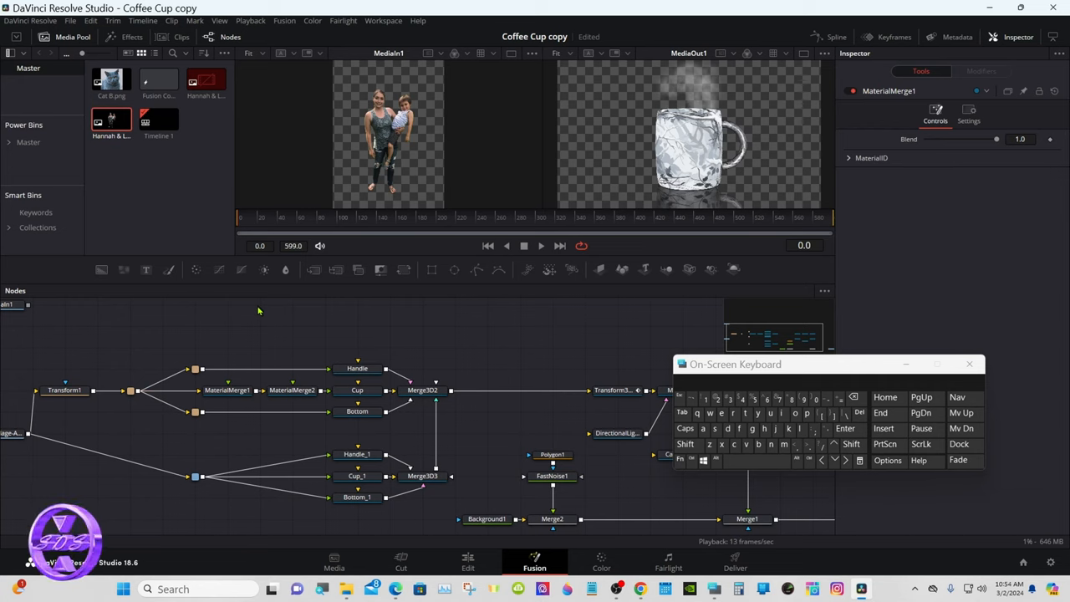
Add a Loader bringing in Hannah & Landen transparent.png
left_click(685, 445)
type("lo")
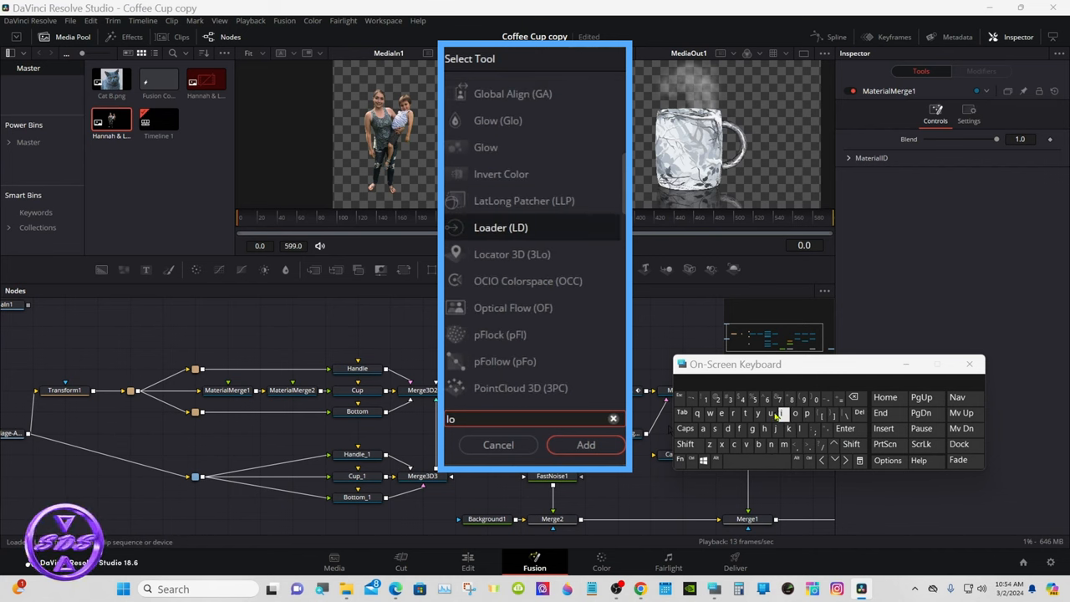
left_click(585, 445)
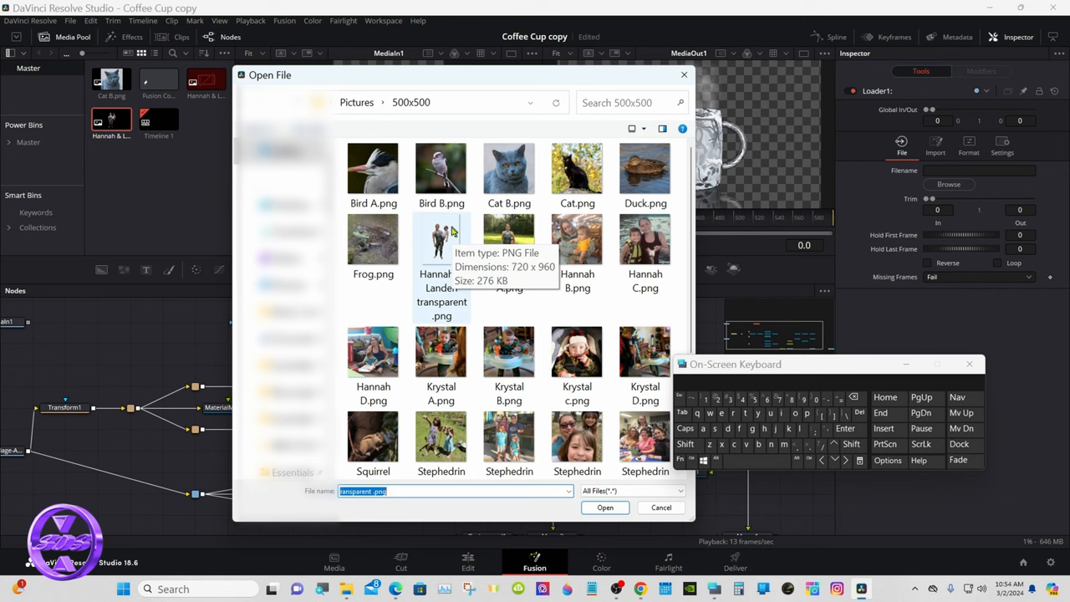
left_click(605, 508)
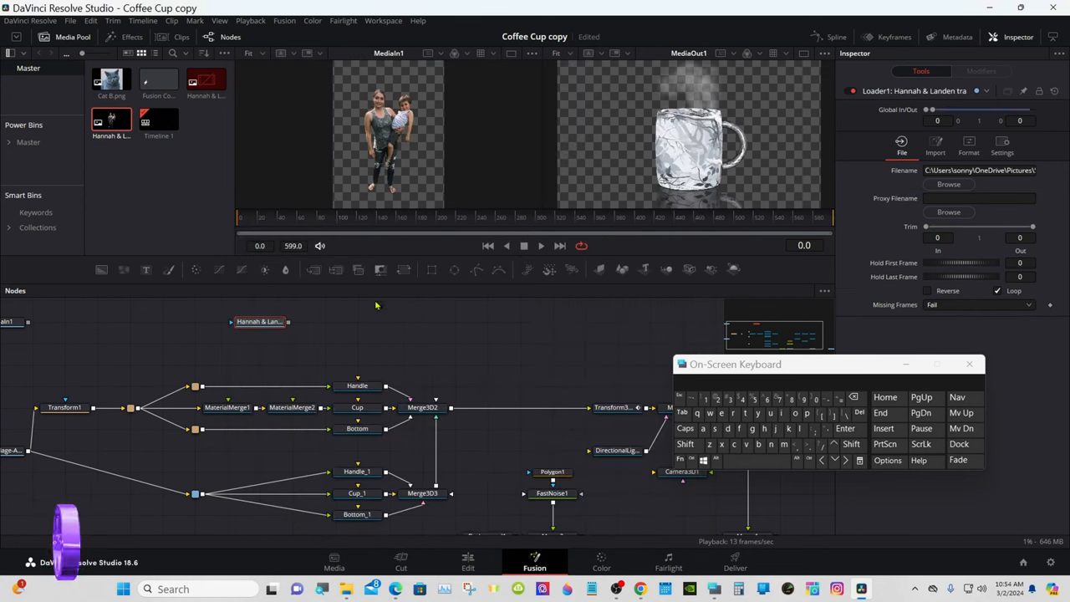
left_click(259, 321)
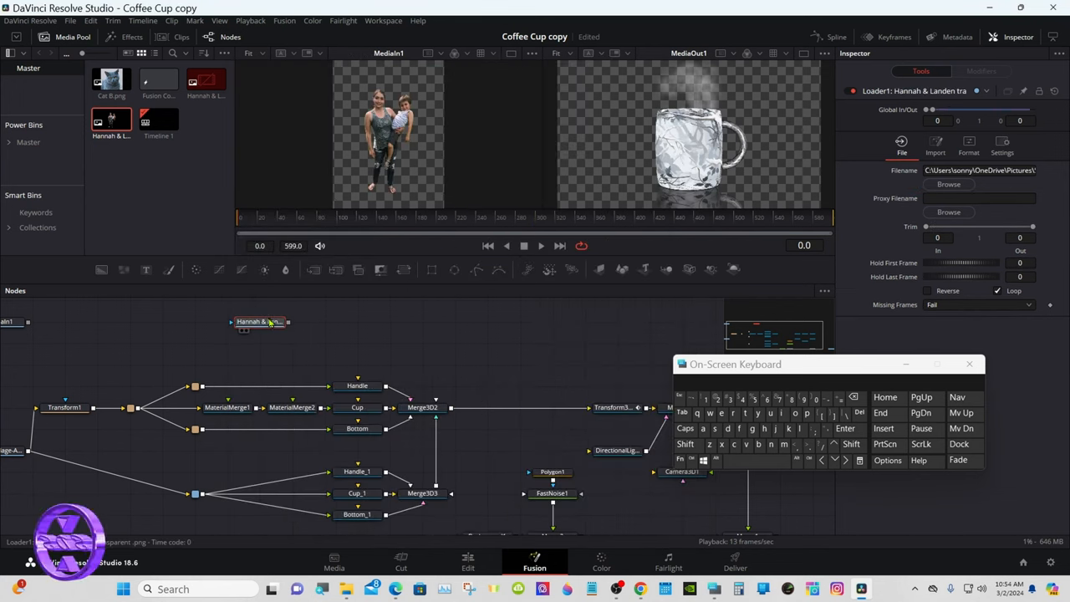
View the photo Loader in the left viewer and wire it toward MaterialMerge2
left_click(131, 321)
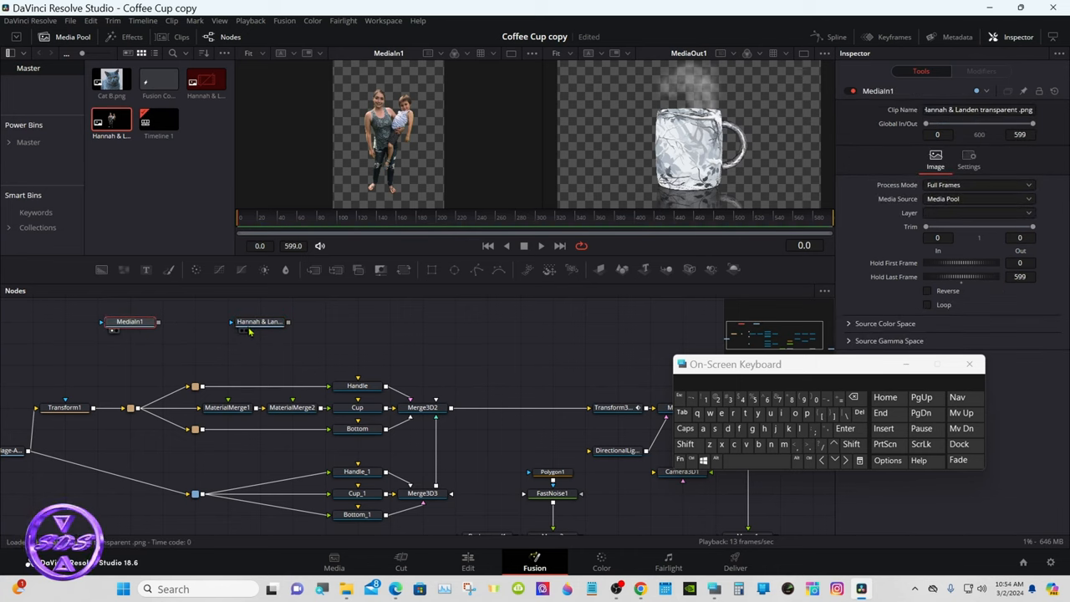
mouse_move(260, 326)
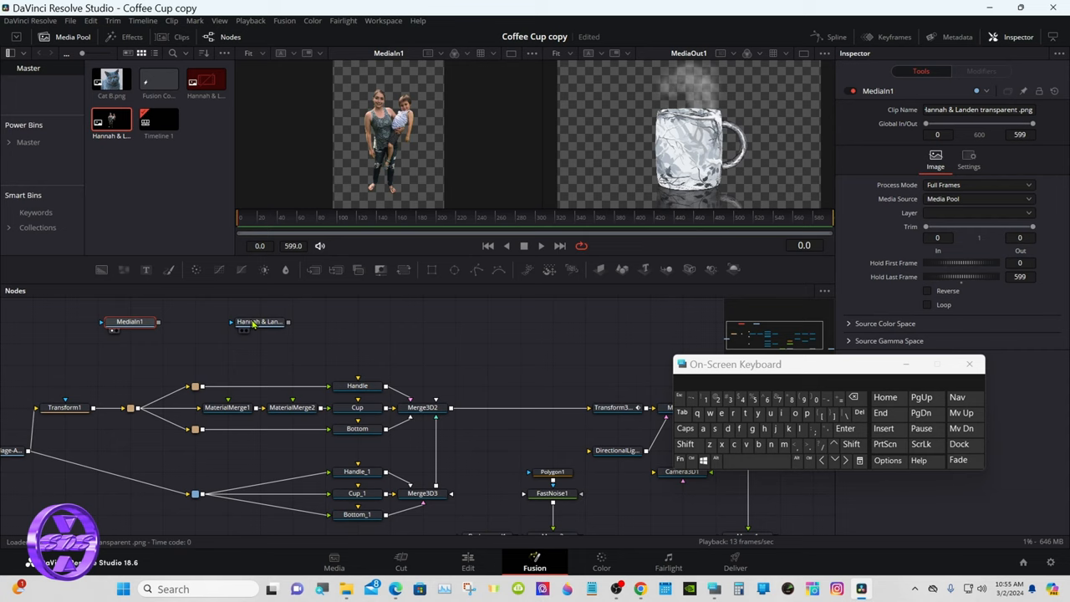
left_click(259, 321)
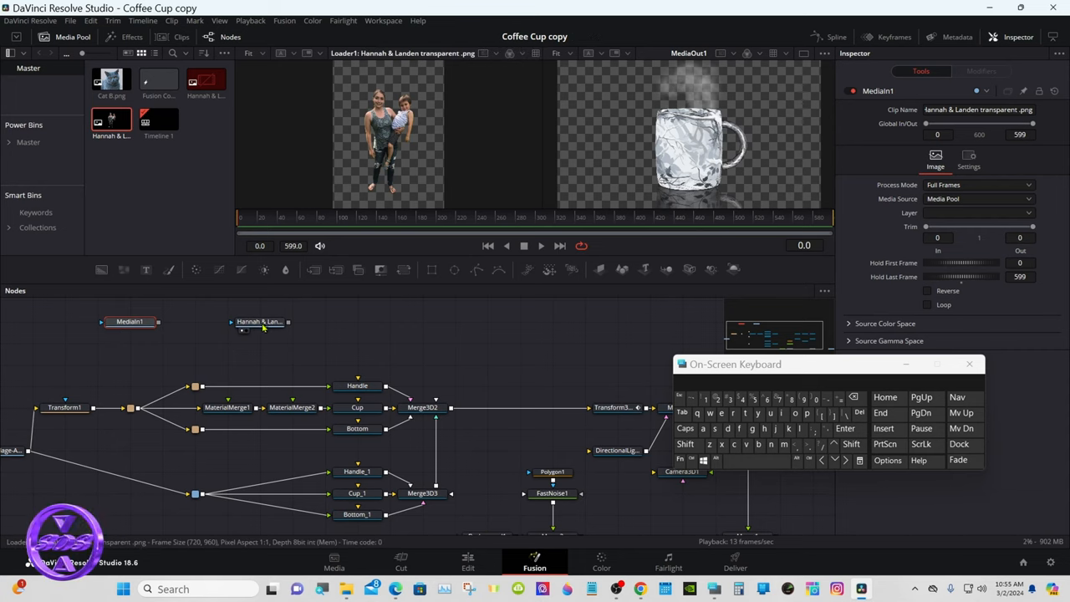
left_click(259, 321)
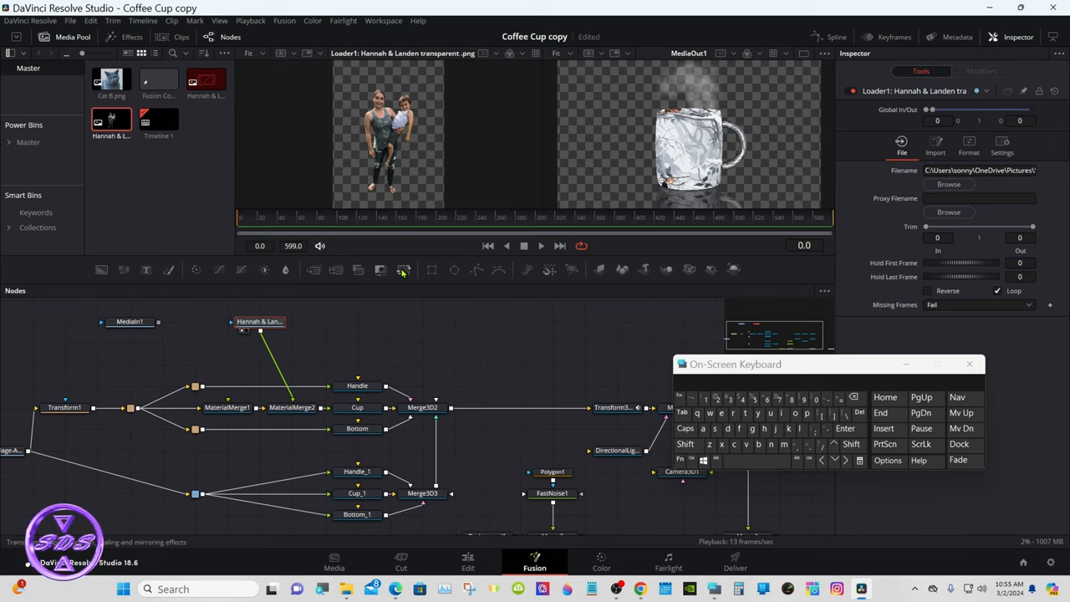
mouse_move(405, 269)
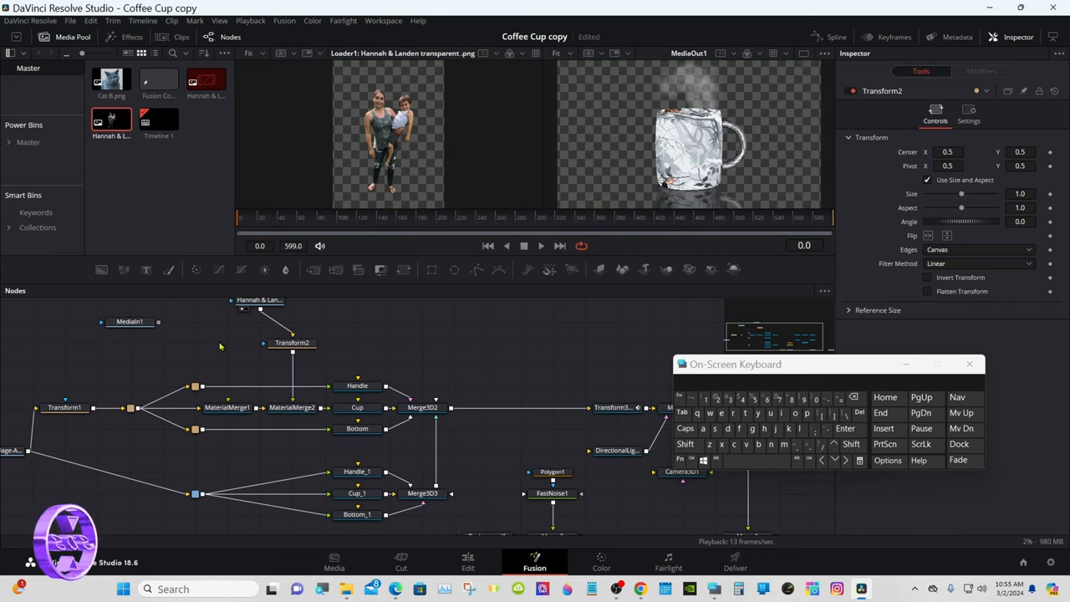
Paste an instanced copy of Transform2 (Instance_Transform2) into the node graph
right_click(221, 346)
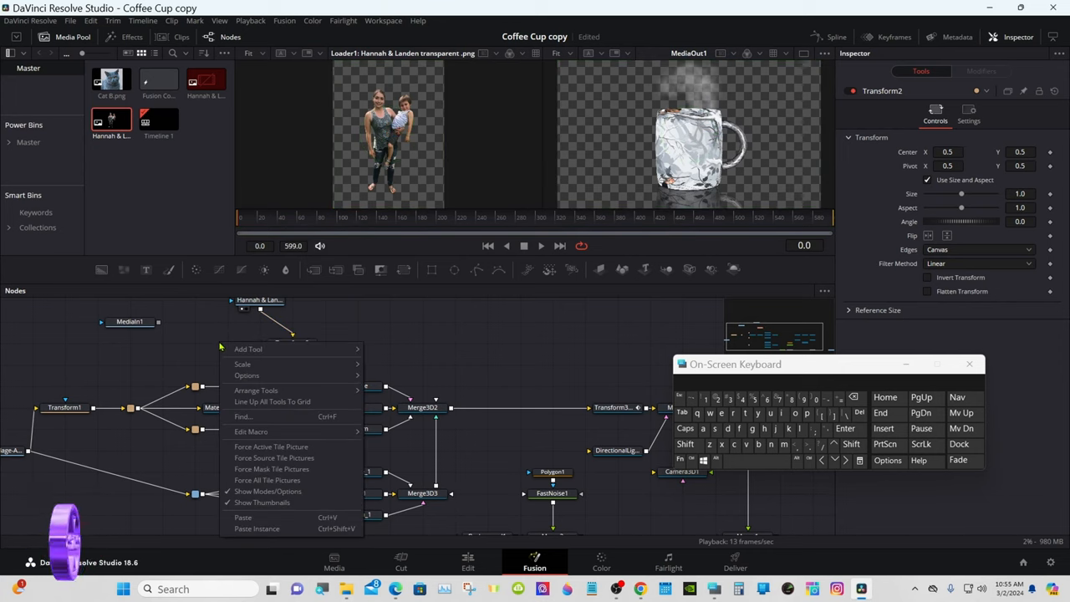
mouse_move(248, 490)
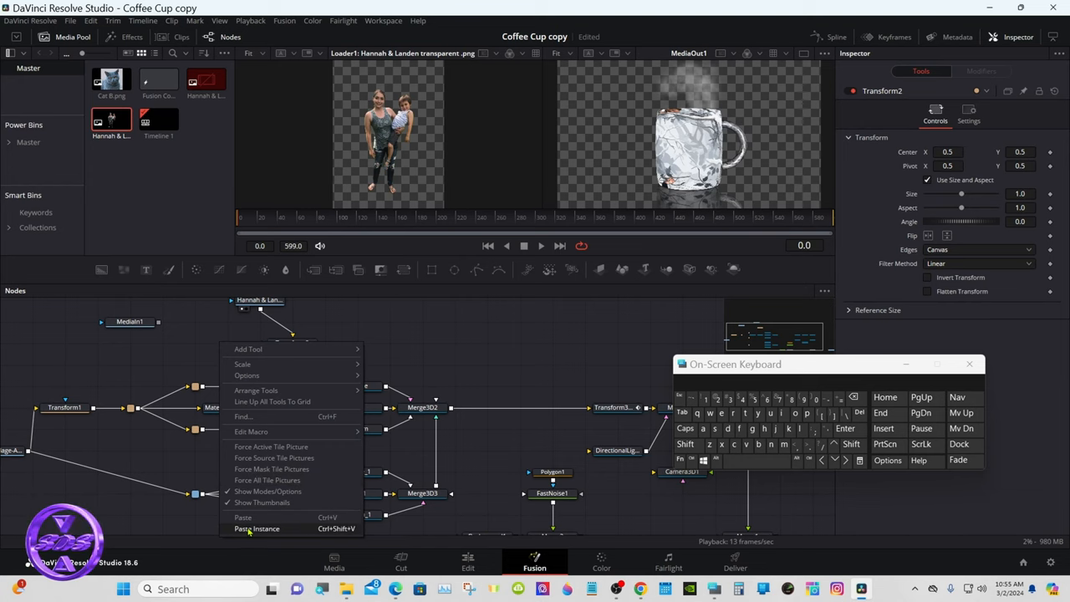
left_click(257, 528)
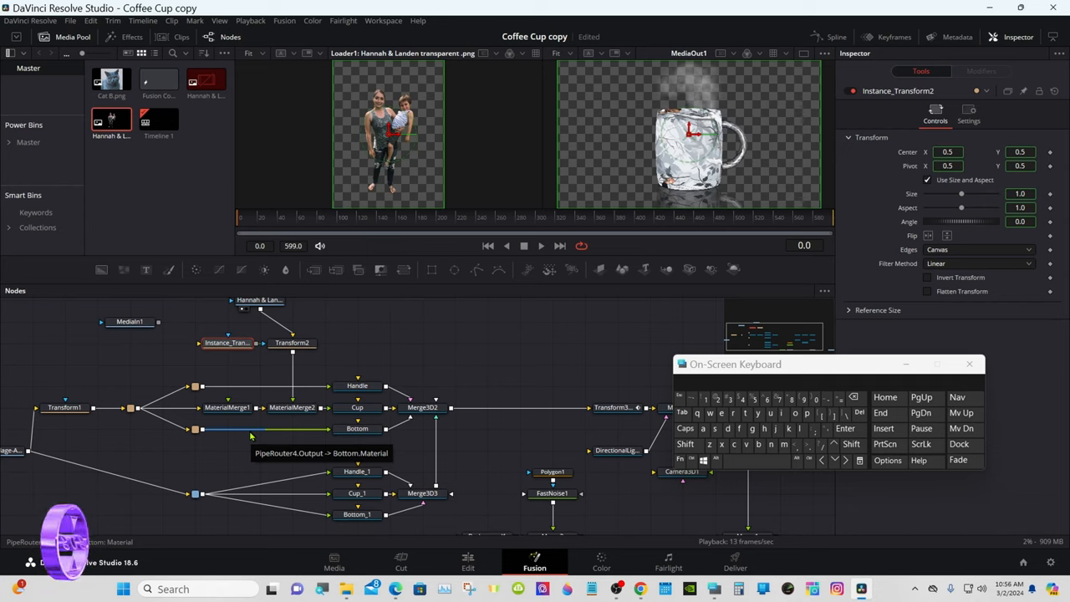
mouse_move(258, 371)
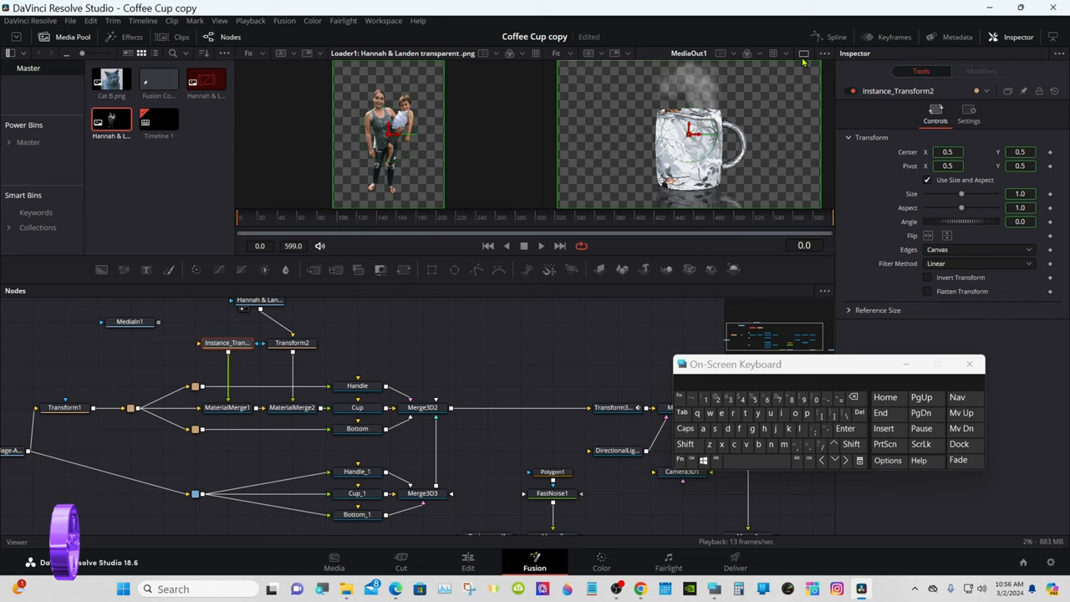
Switch to a single enlarged cup viewer and set Instance_Transform2 center to X 0.416, Y 0.837
left_click(803, 52)
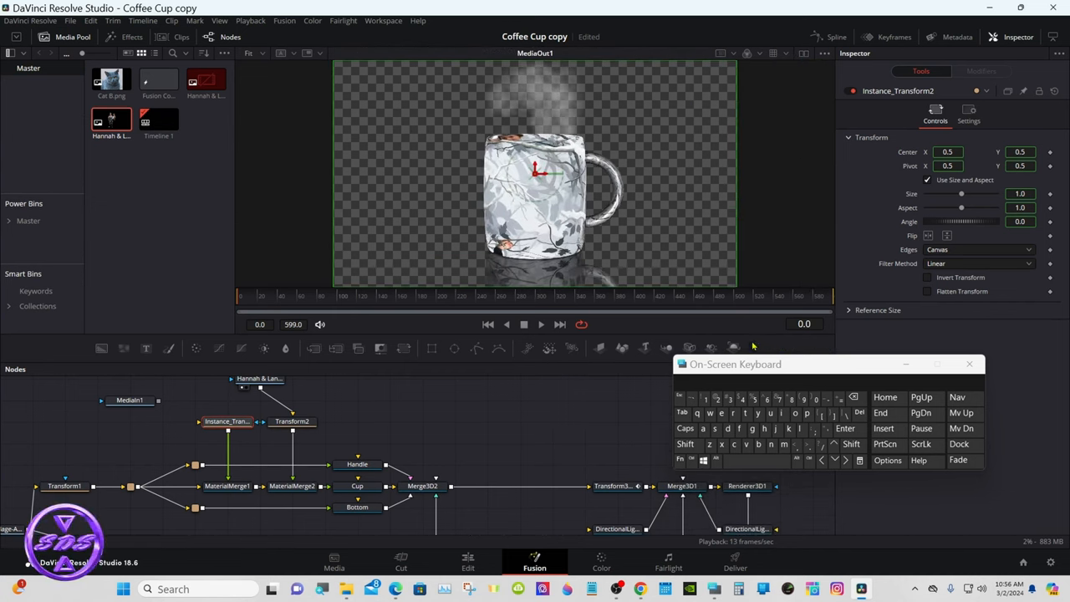
mouse_move(228, 421)
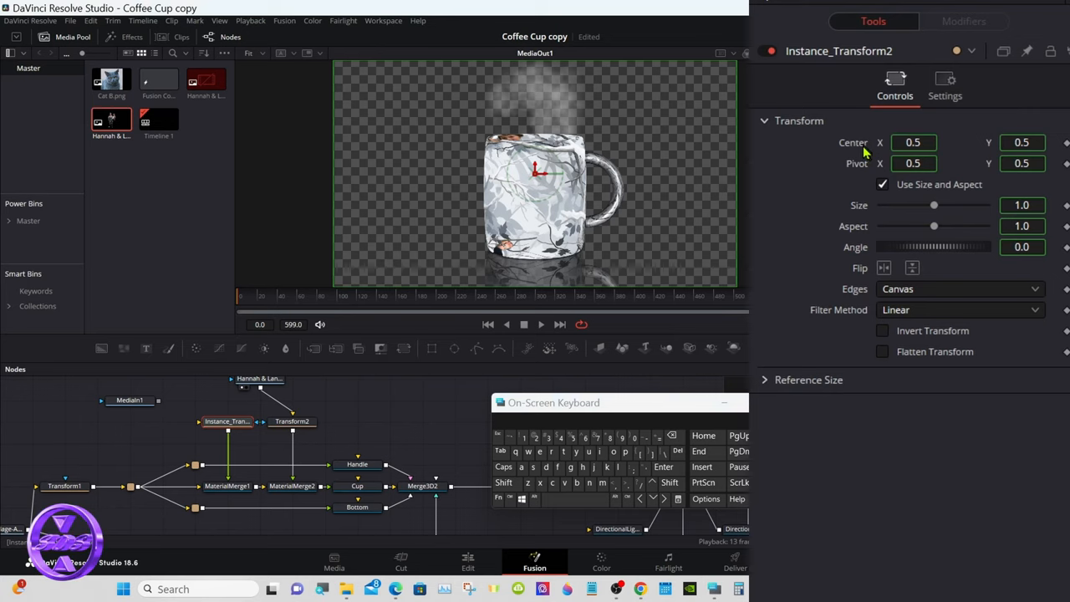
right_click(913, 142)
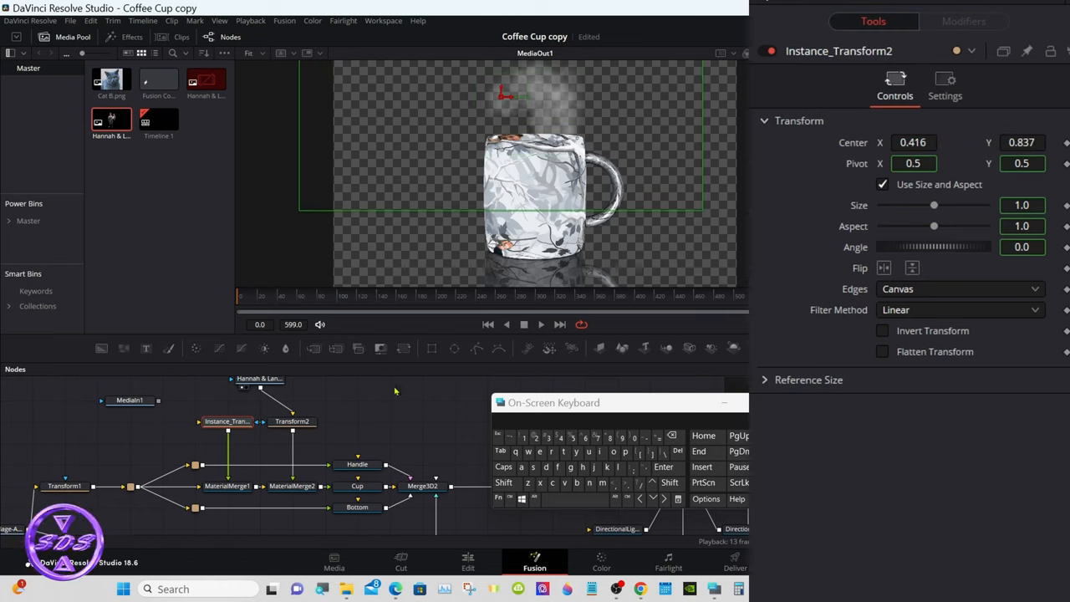
Set Transform2's center to X 0.329, Y 1.128 and compare Instance_Transform2's settings
left_click(290, 422)
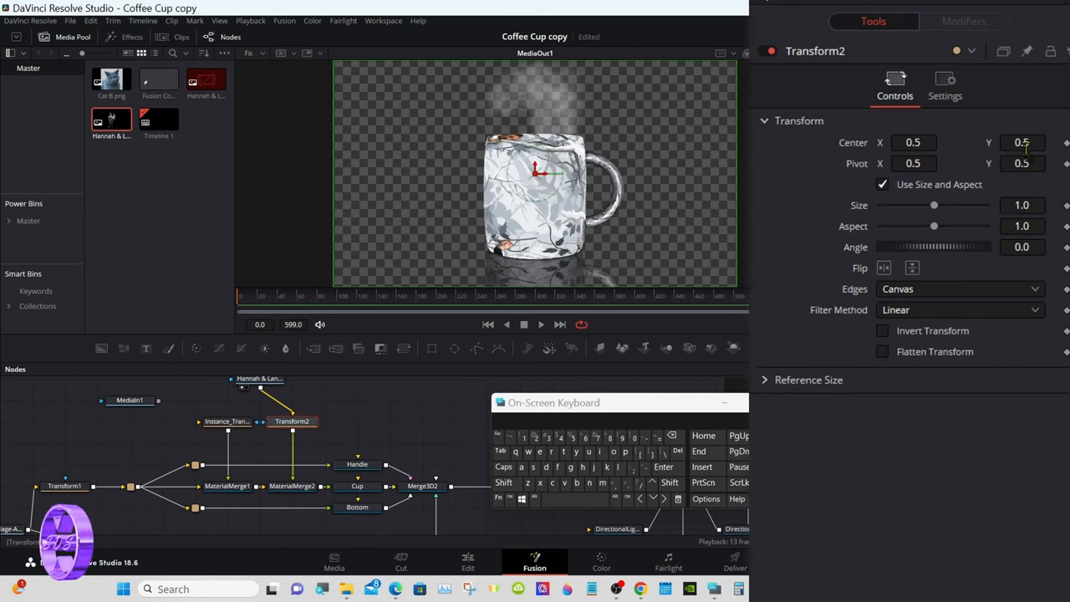
type("0.309")
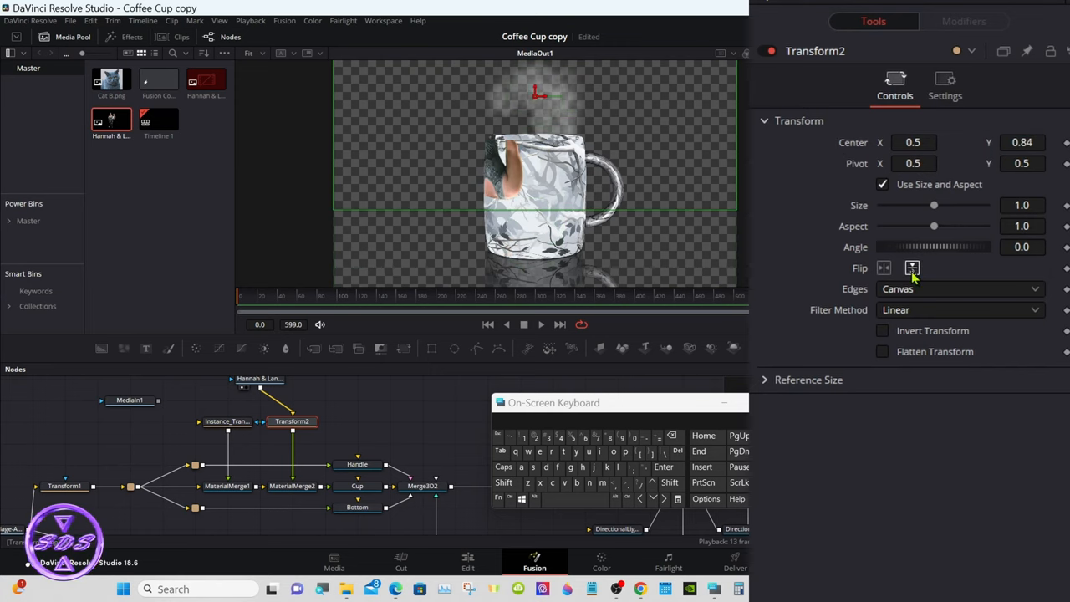
mouse_move(913, 268)
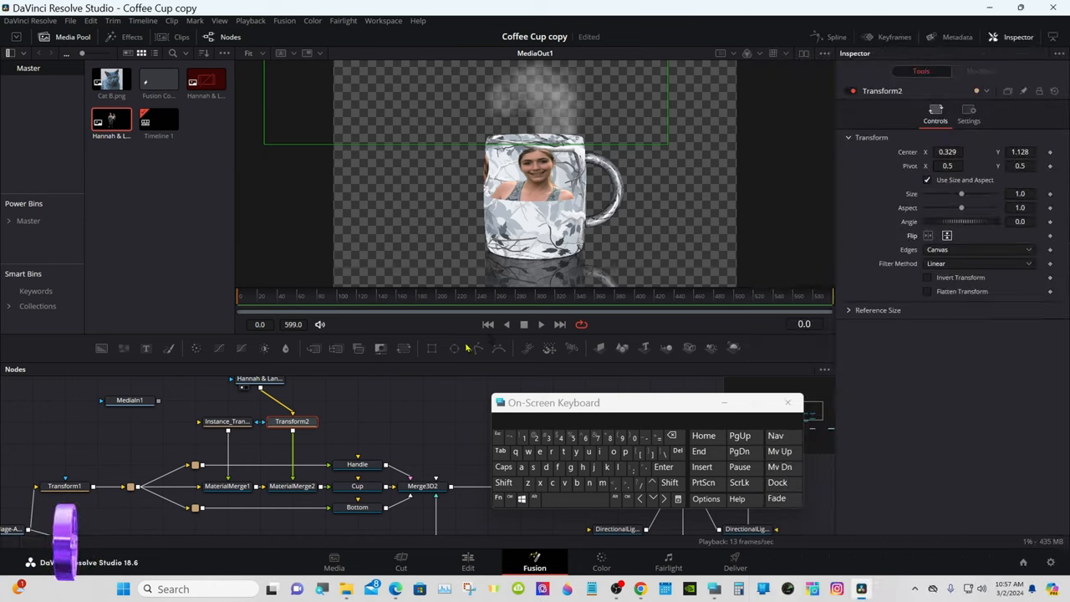
left_click(192, 399)
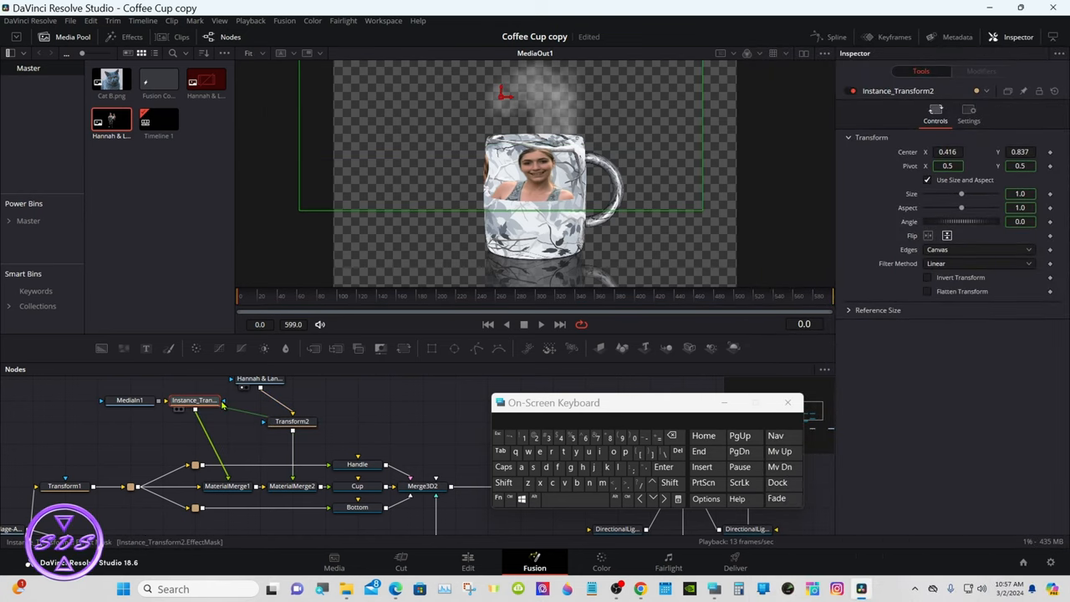
mouse_move(254, 417)
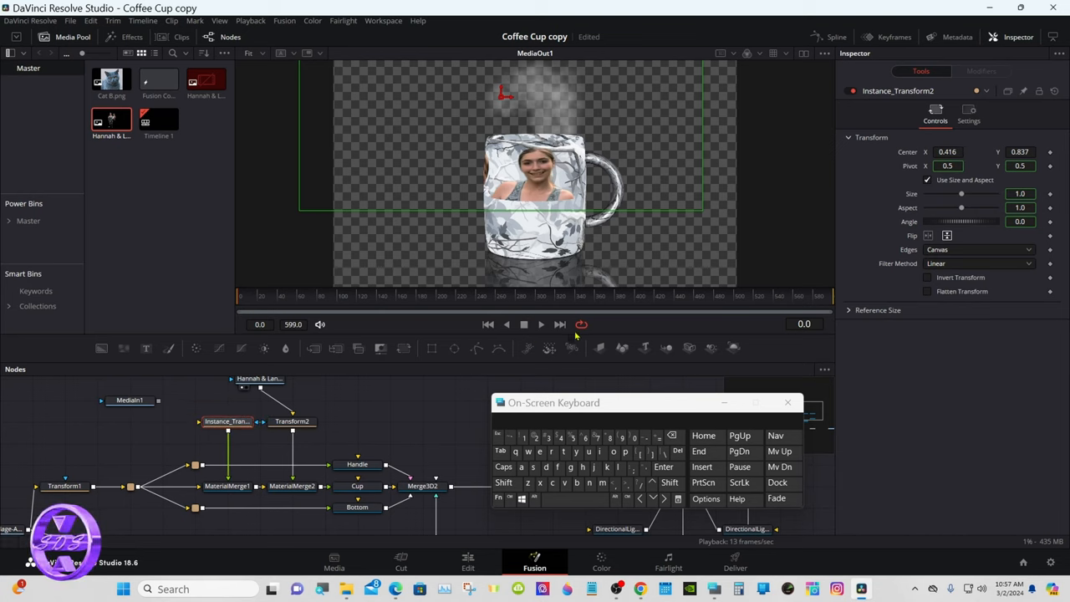
mouse_move(823, 264)
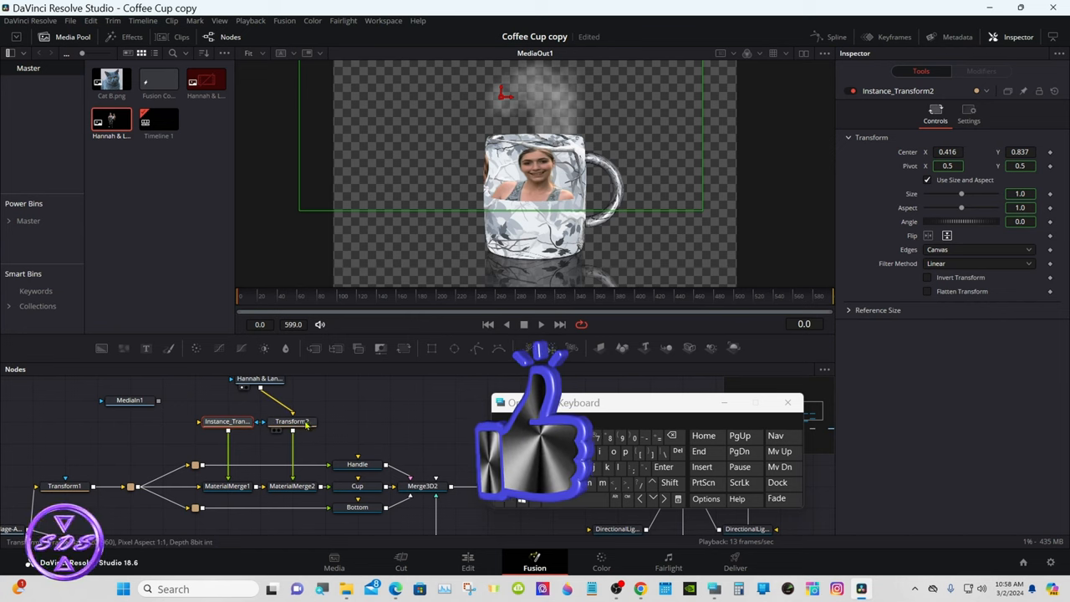
Shrink the photo on Instance_Transform2 to size 0.61 and aspect 1.06, shared with Transform2
left_click(291, 422)
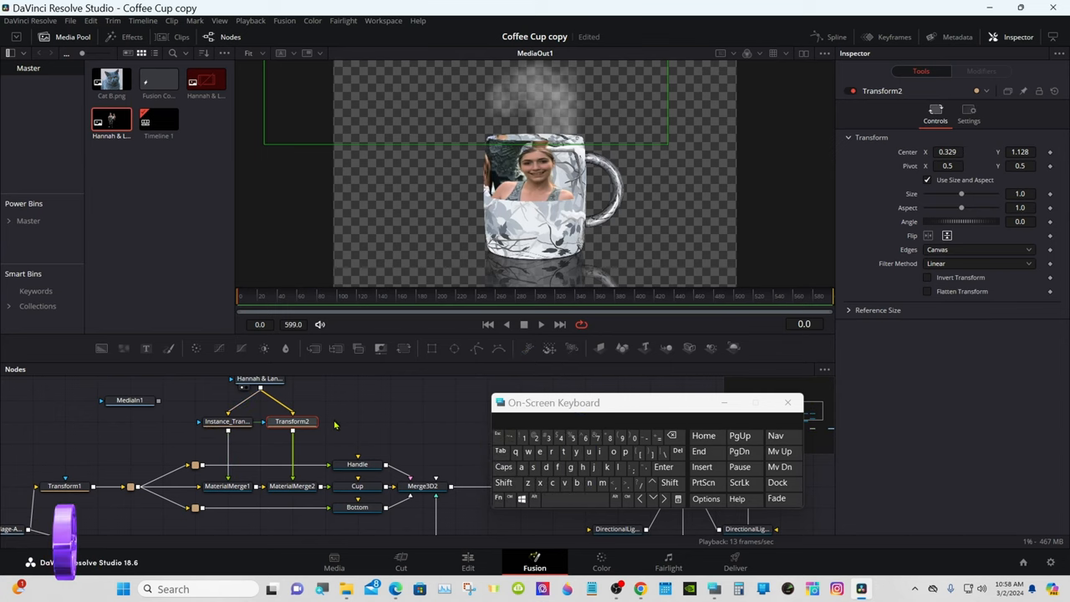
left_click(226, 421)
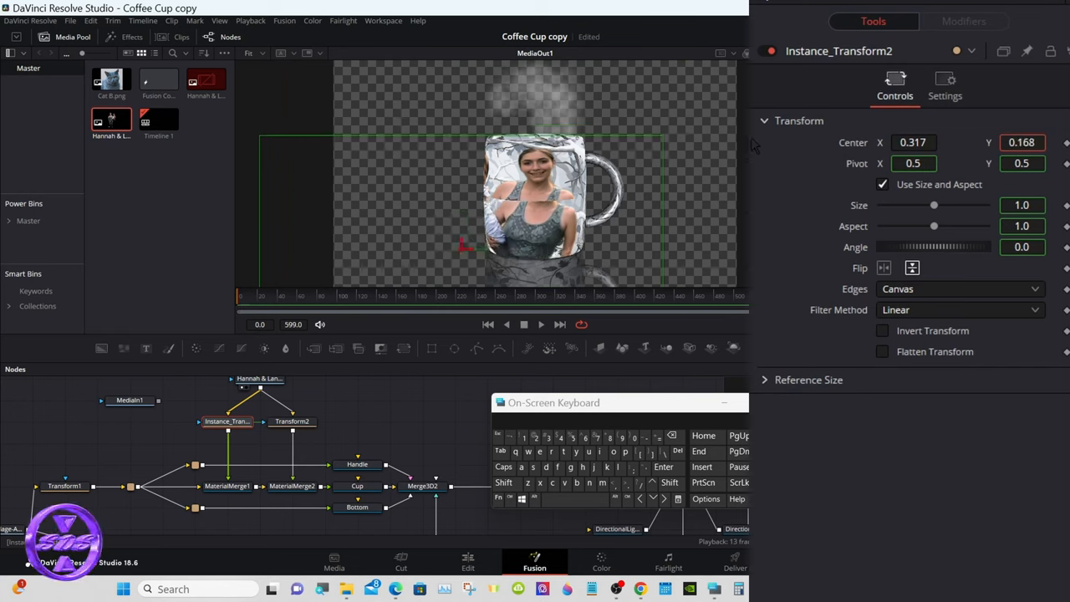
left_click_drag(933, 206, 912, 205)
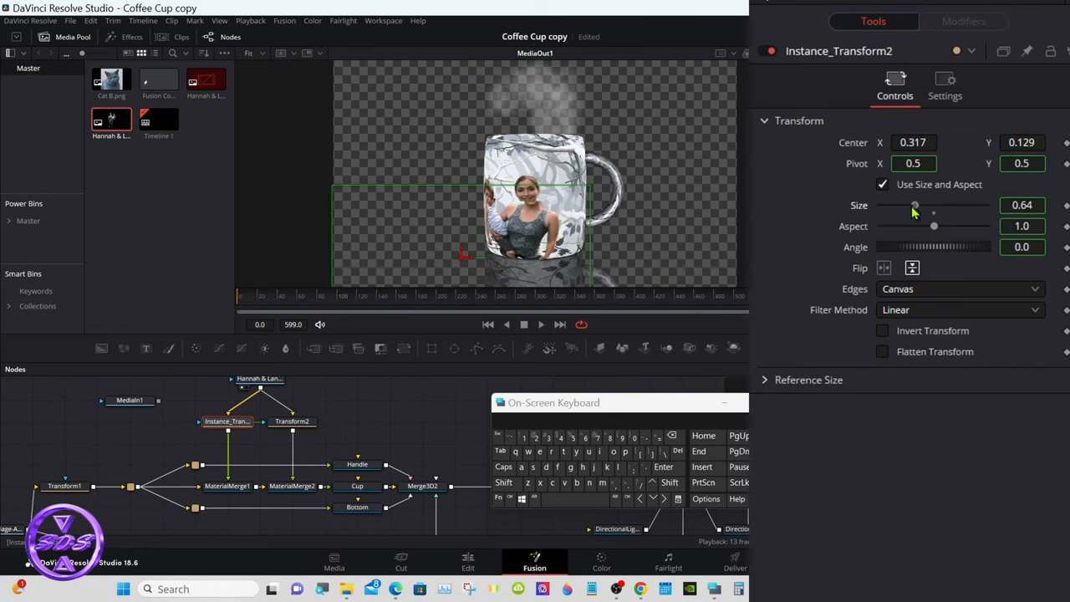
left_click_drag(933, 226, 936, 226)
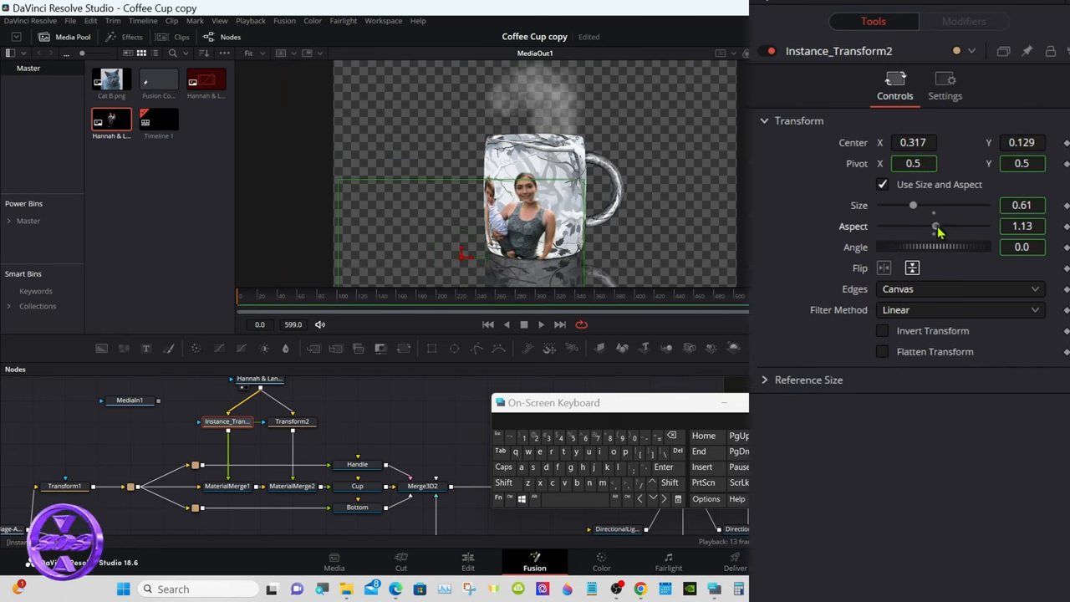
left_click_drag(938, 228, 936, 228)
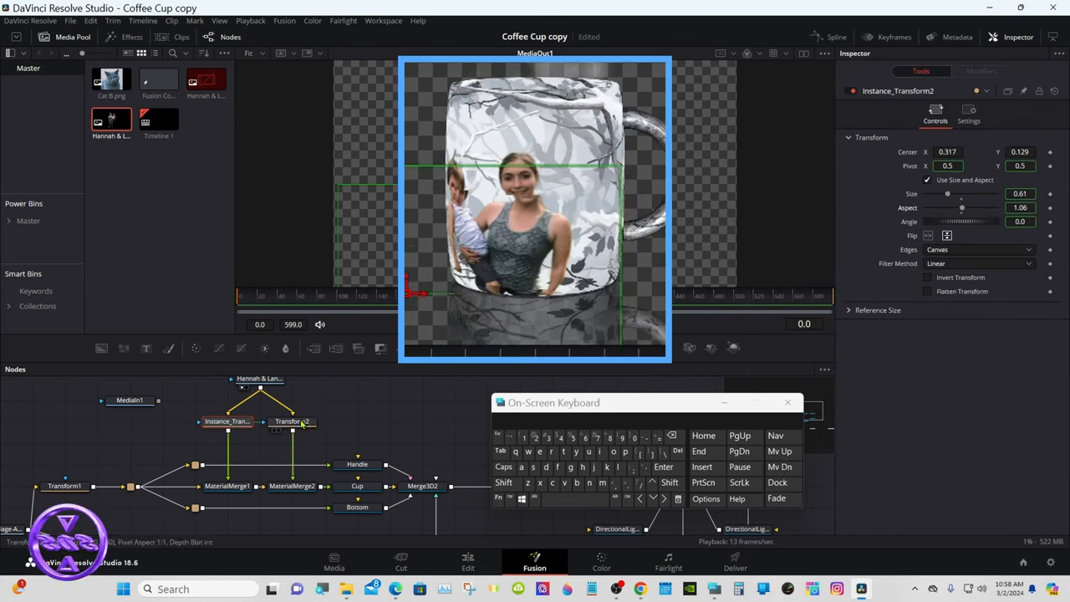
left_click(293, 421)
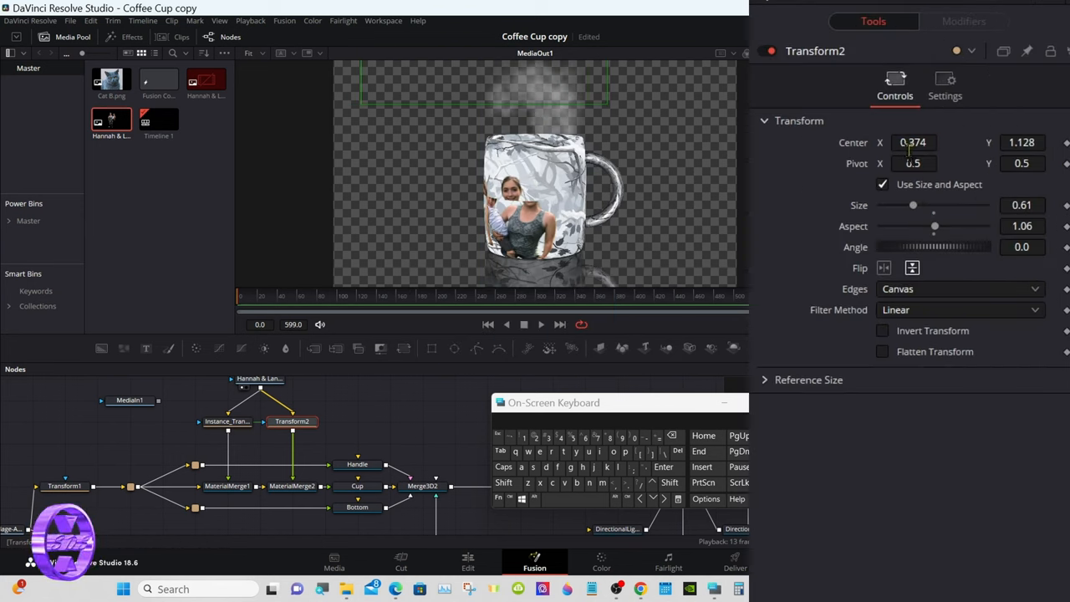
Center Transform2 at X 0.29, Y 1.061 and check Instance_Transform2's linked values
type("1.155")
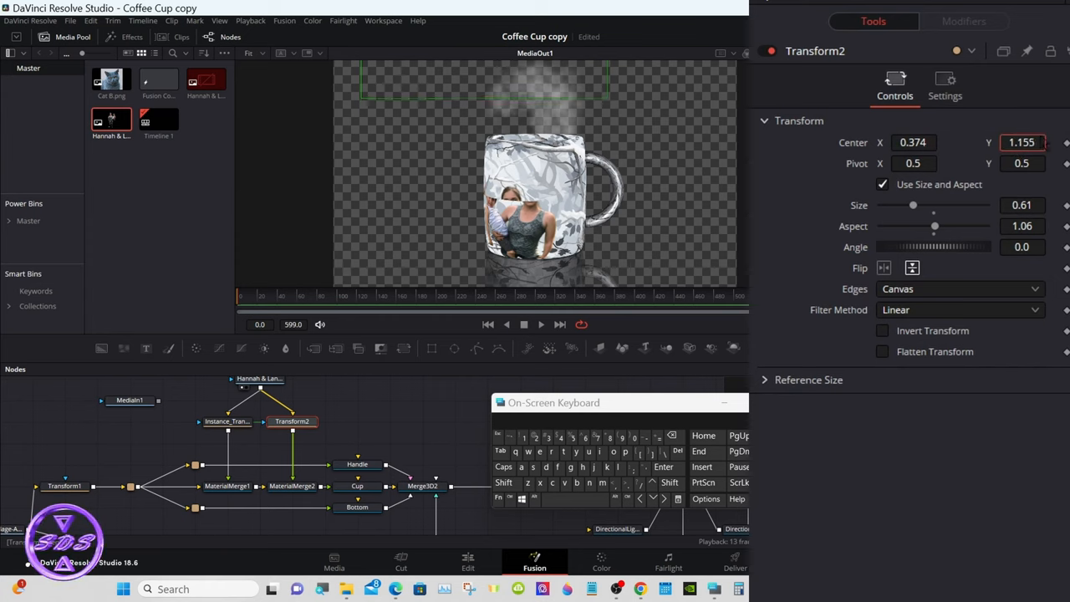
type("1.061")
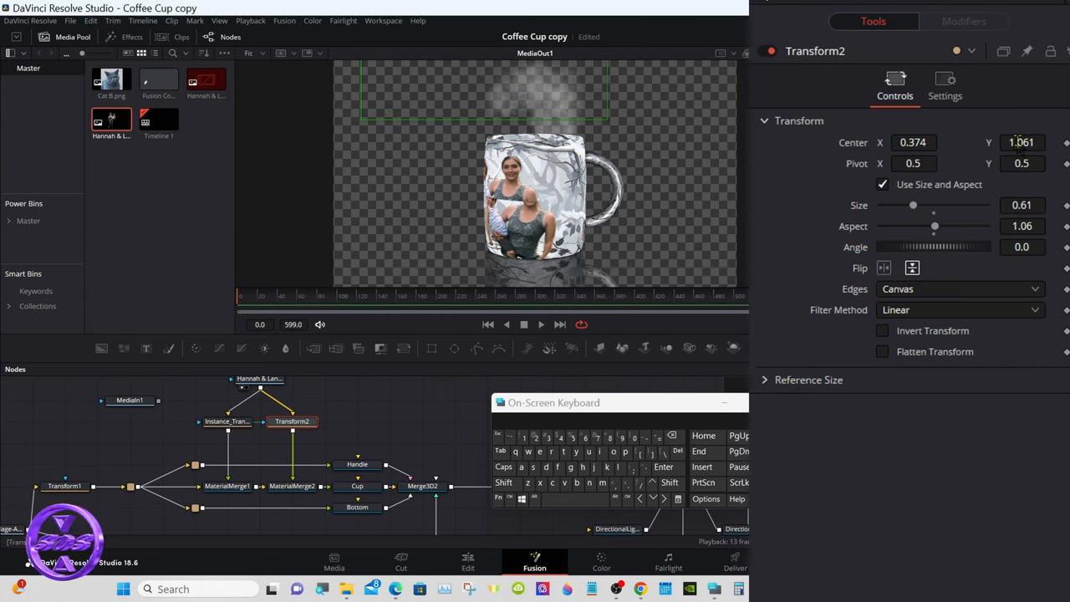
left_click(913, 142)
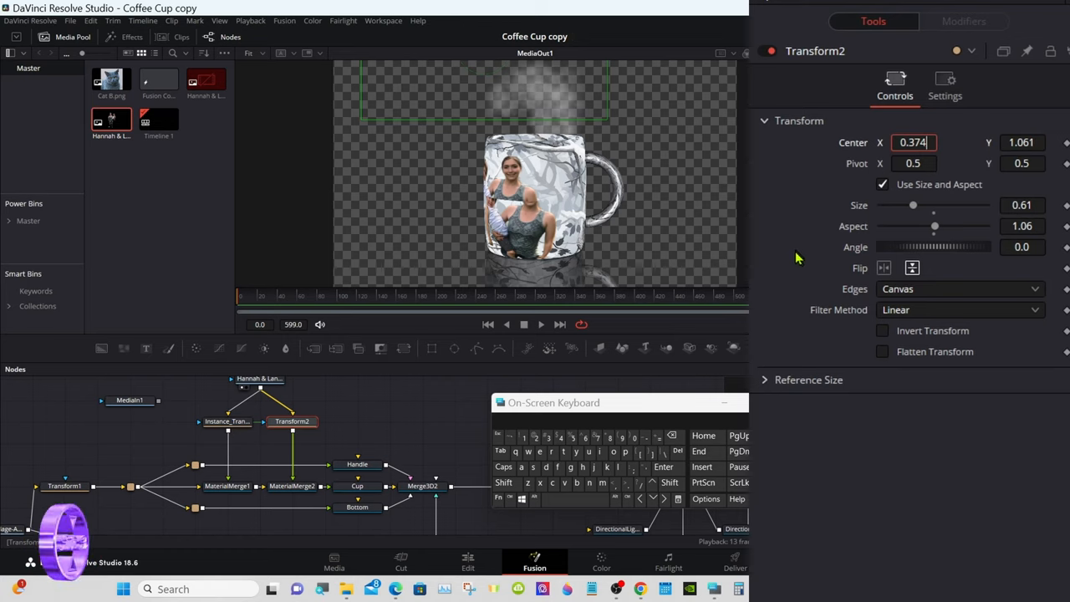
left_click(672, 438)
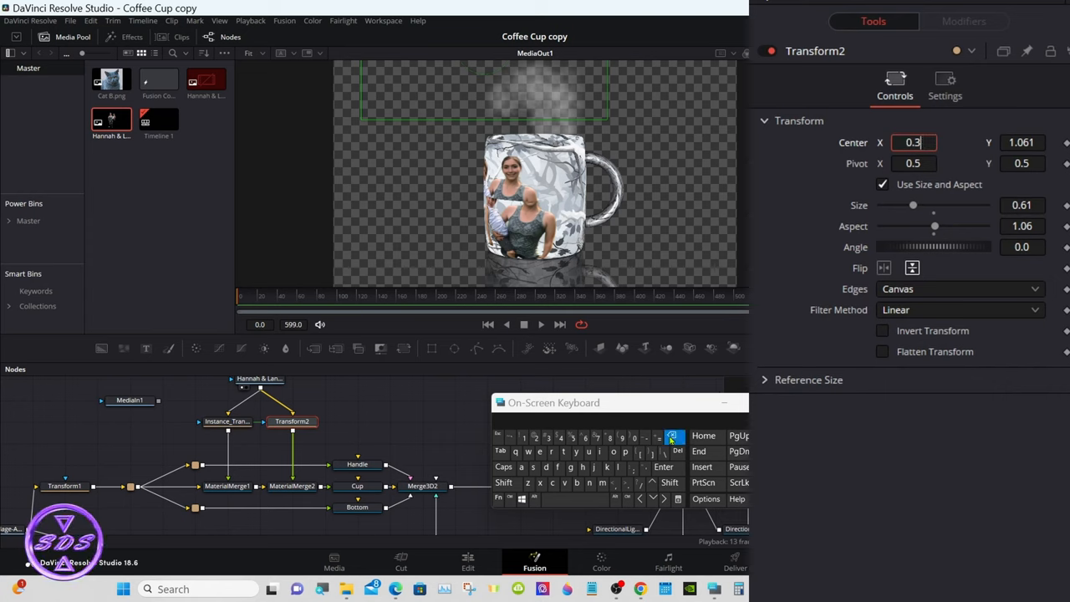
left_click(621, 438)
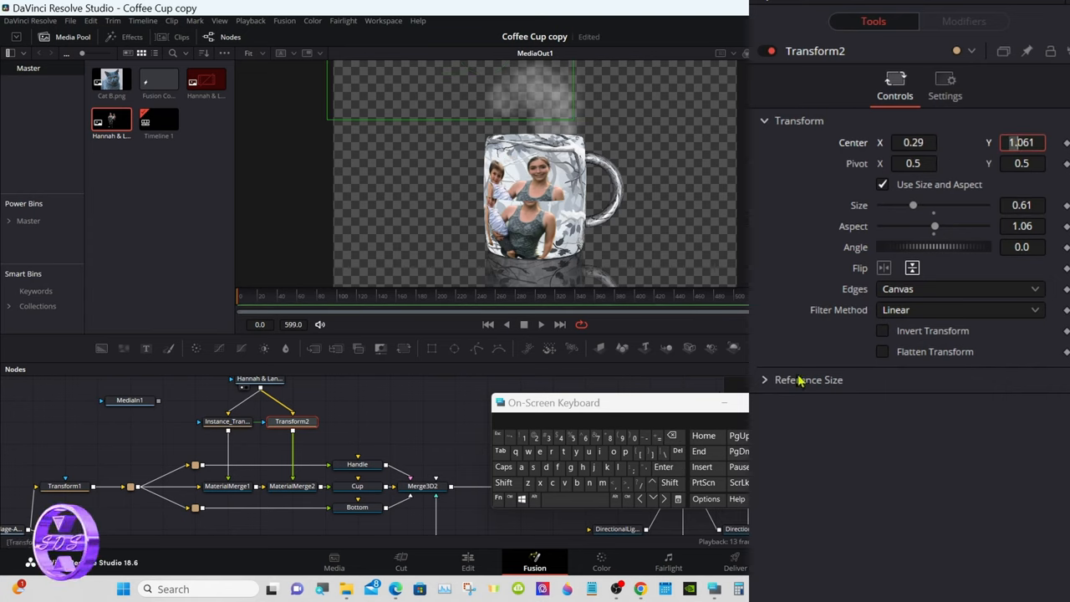
left_click(226, 421)
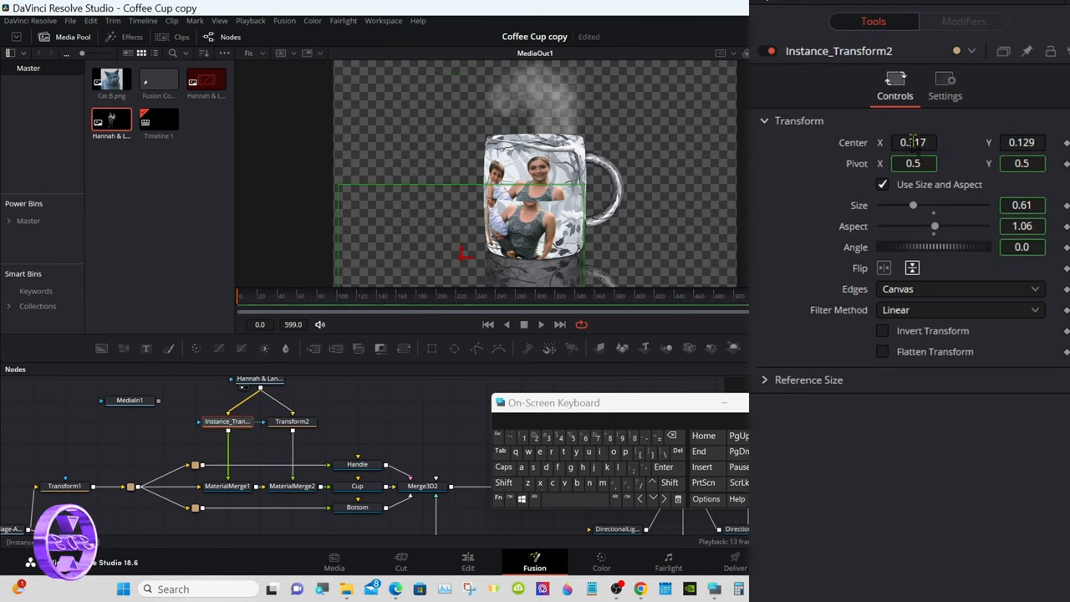
type("0.3")
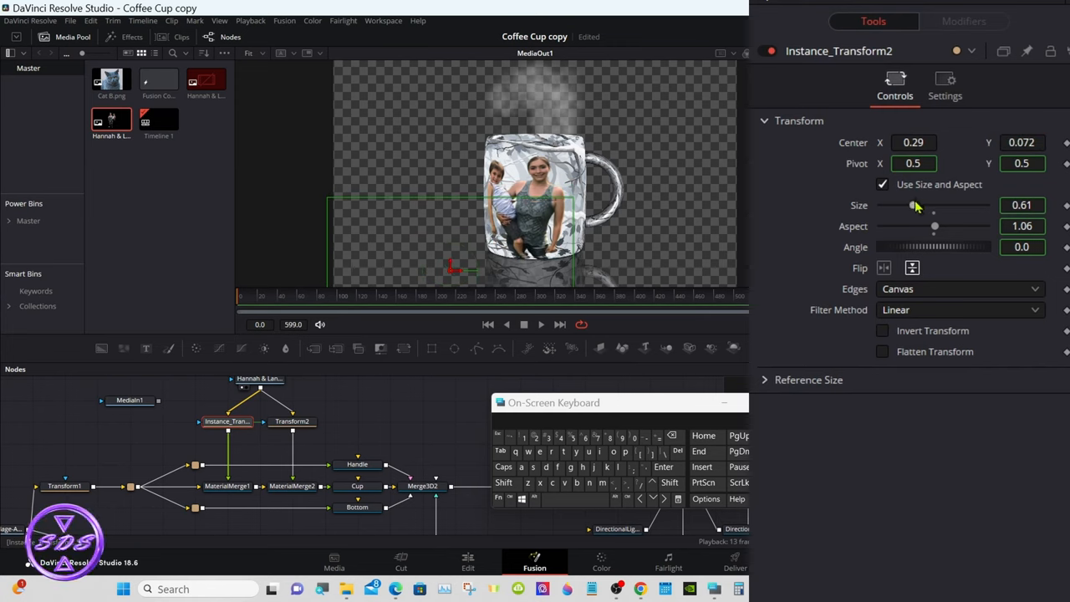
Give the photo transforms Size 0.44 and Aspect 1.13, with Instance_Transform2 centered at 0.29, -0.008
left_click_drag(913, 205, 906, 206)
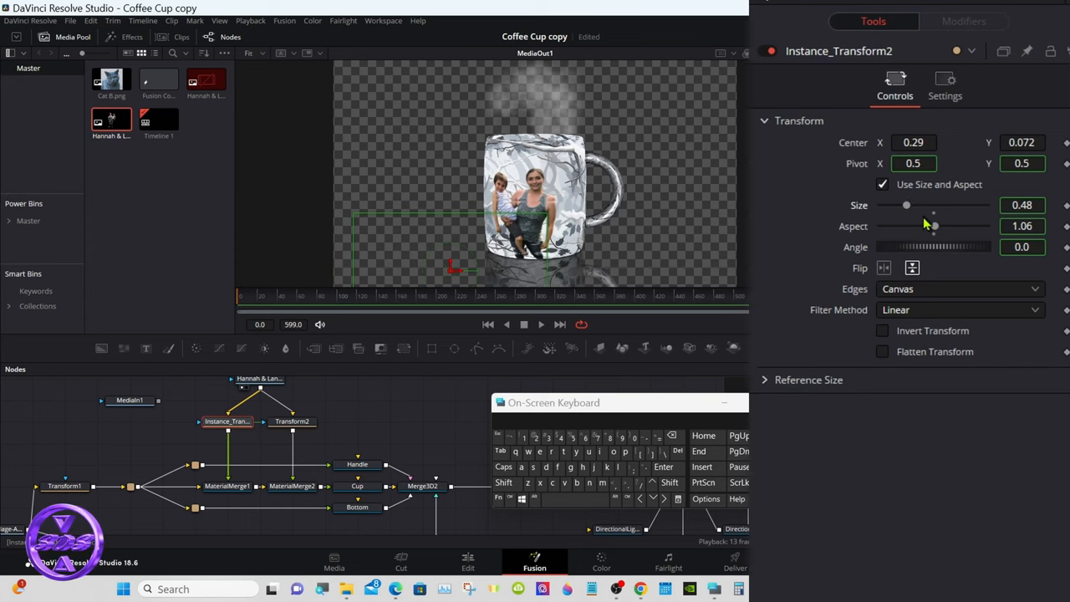
left_click(293, 421)
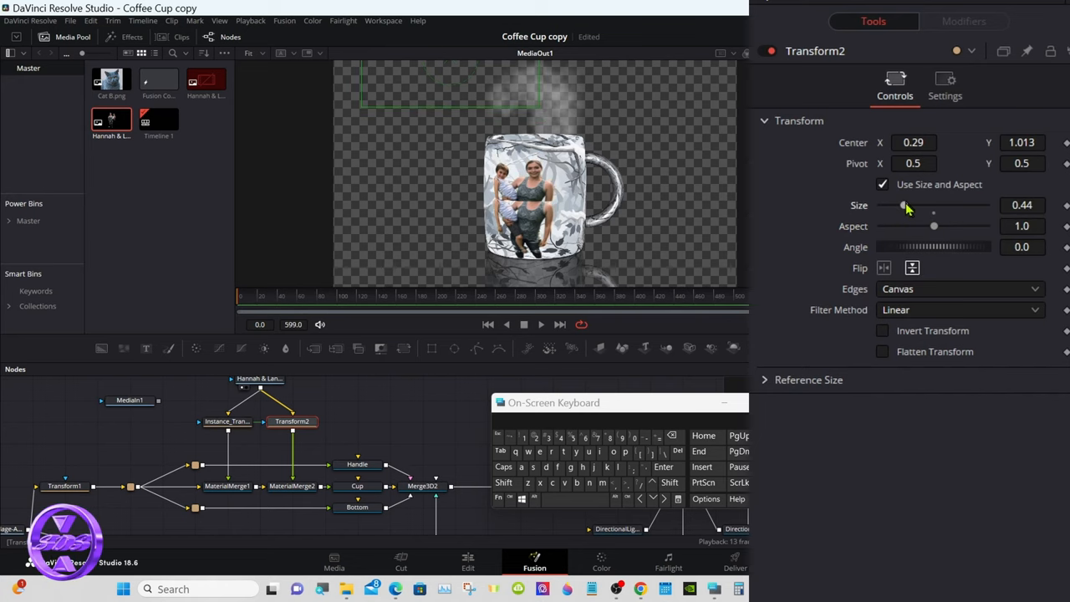
left_click_drag(933, 225, 938, 226)
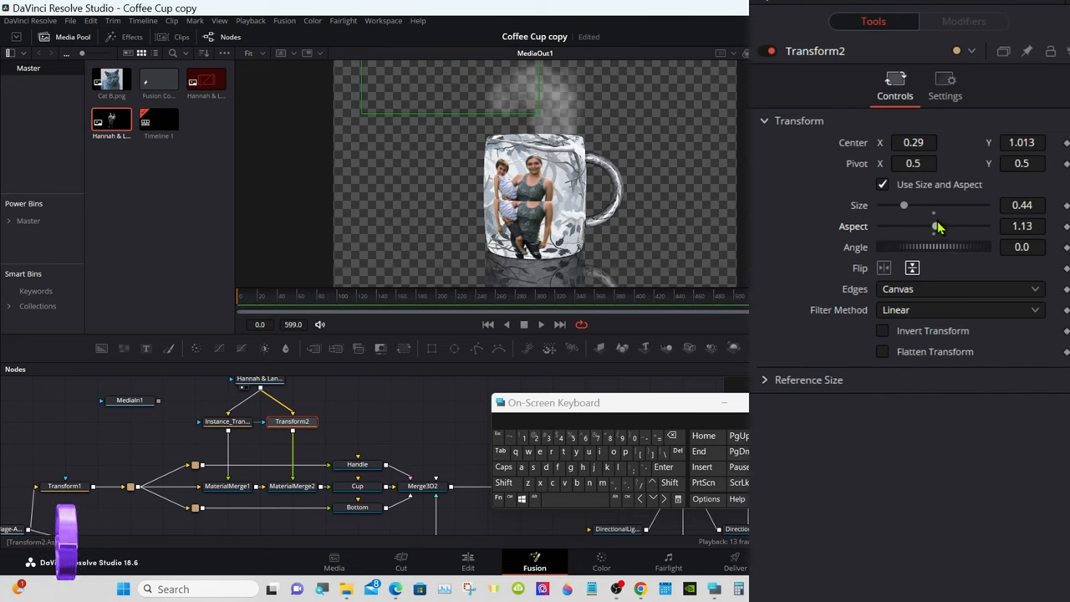
left_click(226, 421)
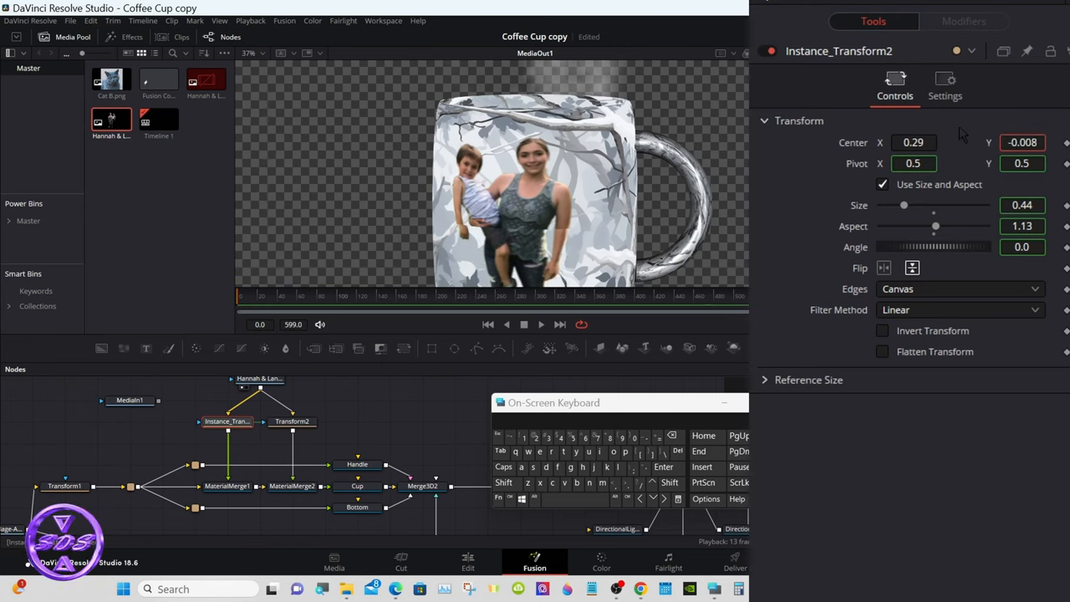
Adjust Instance_Transform2 to Size 0.34 and Aspect 1.36, then show the composite on the Edit timeline
triple_click(1021, 142)
type("0.009")
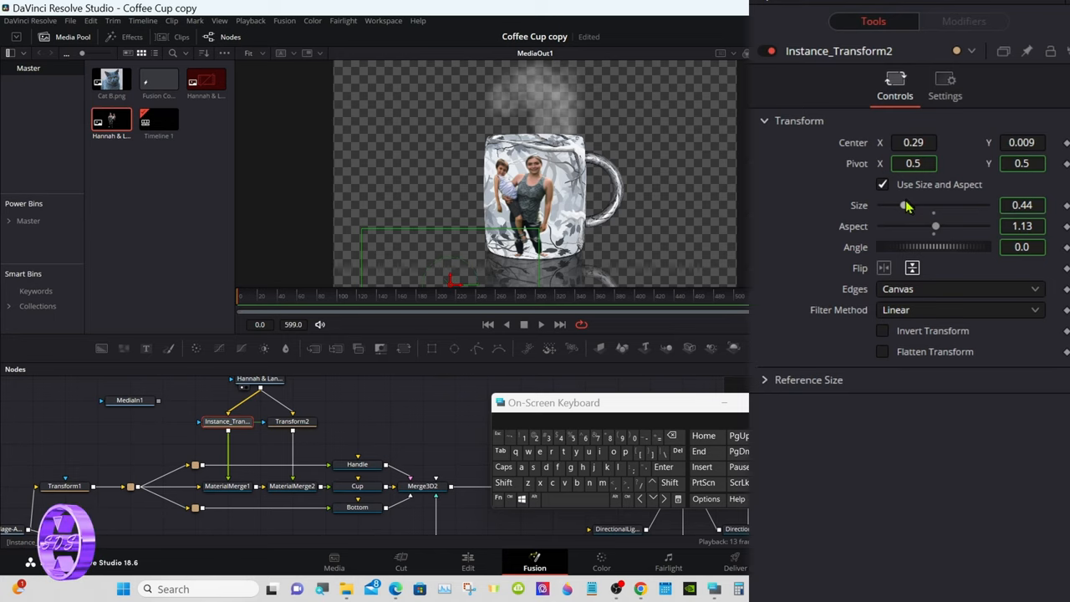
left_click_drag(906, 206, 903, 206)
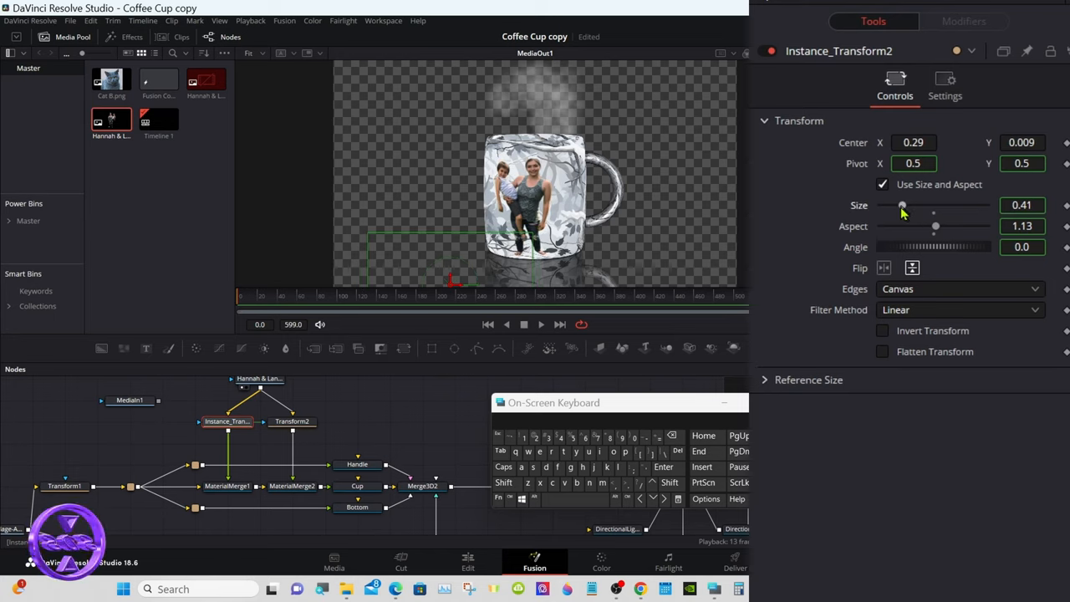
left_click_drag(904, 206, 899, 206)
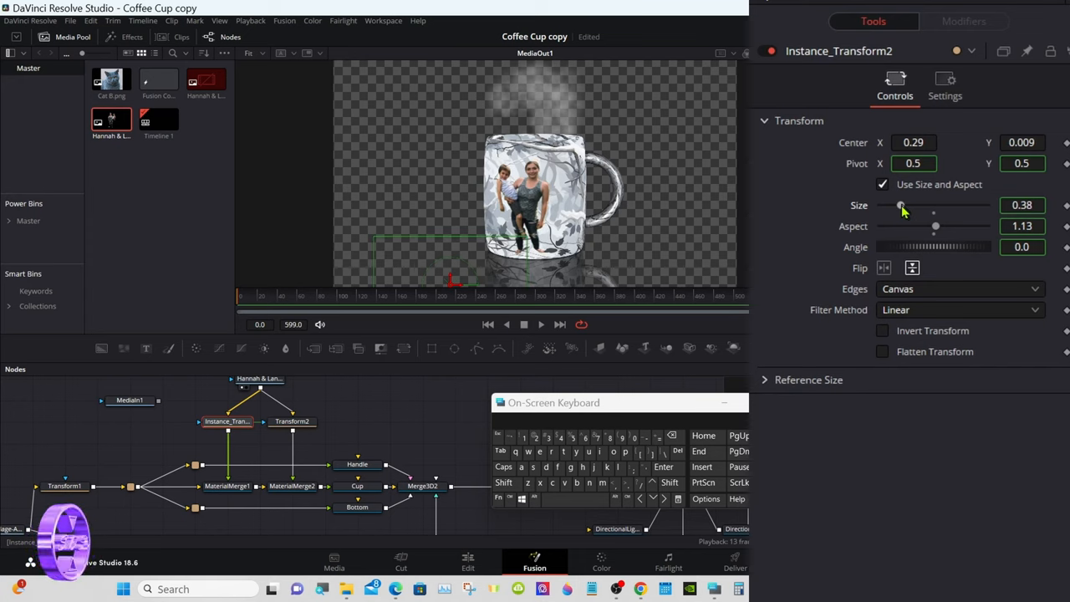
left_click_drag(936, 225, 938, 225)
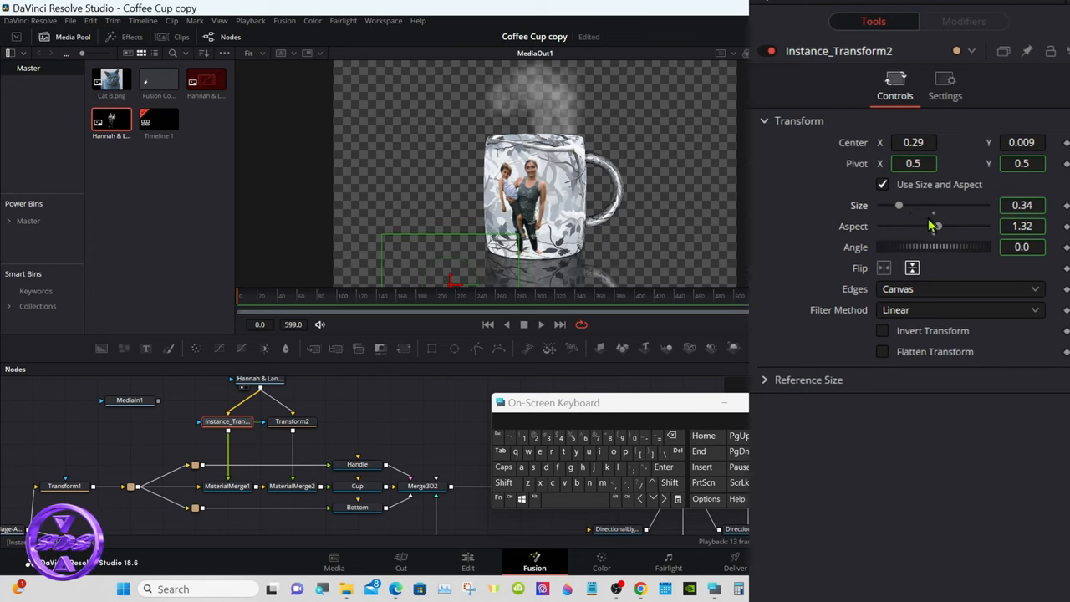
left_click_drag(933, 226, 939, 226)
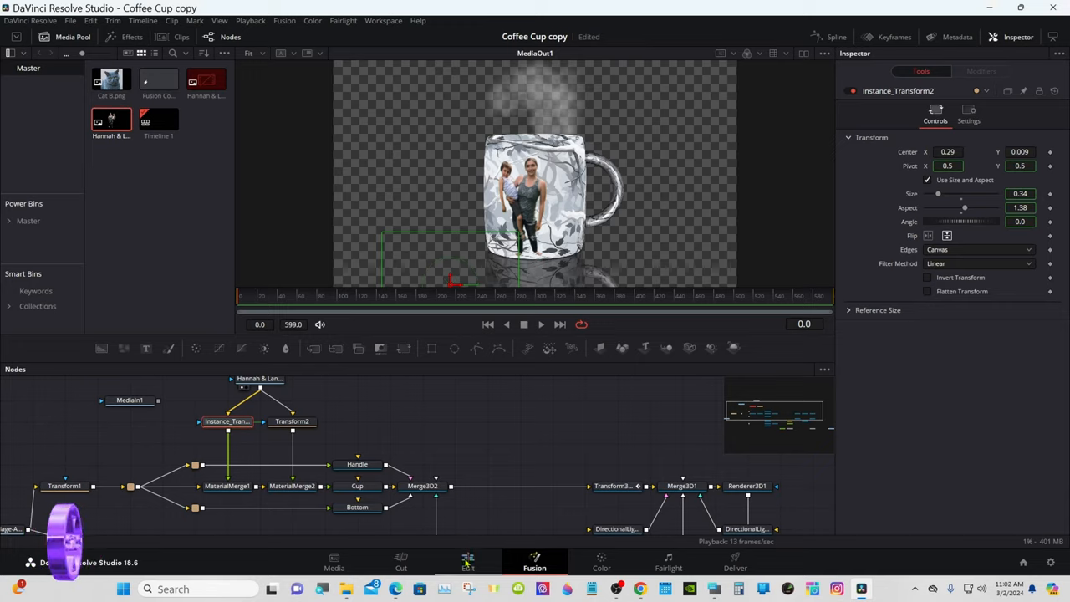
left_click(468, 560)
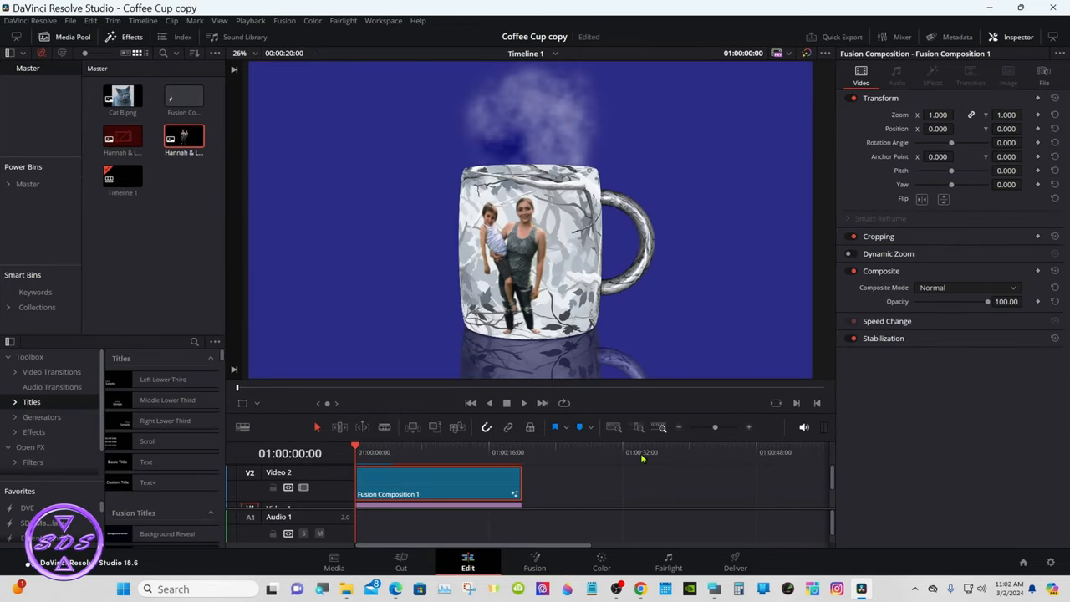